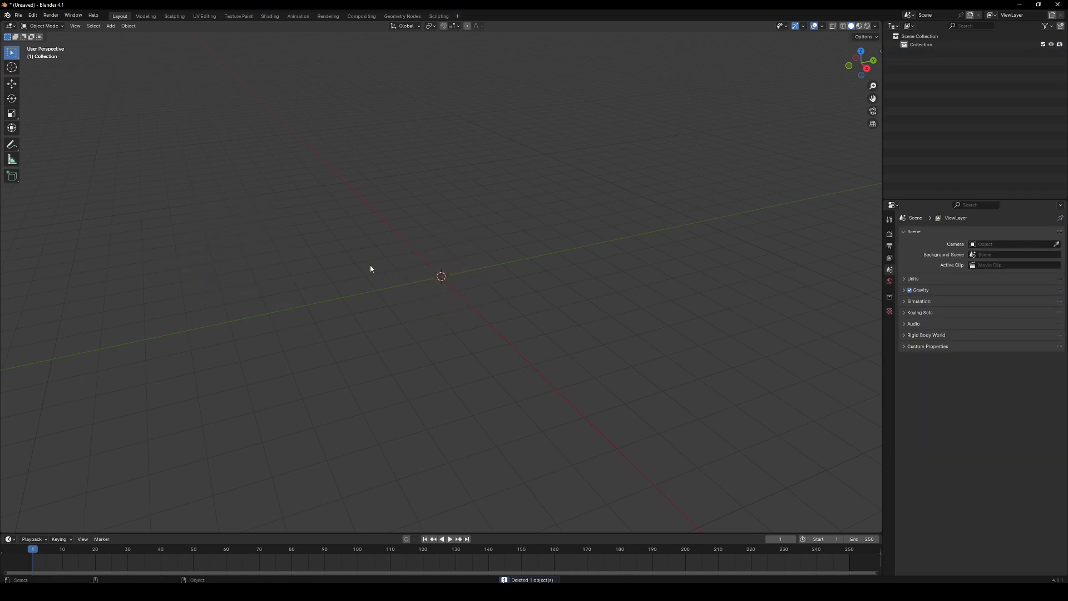
Add a plane standing upright above the origin and apply its rotation and location.
left_click(109, 26)
type("apply")
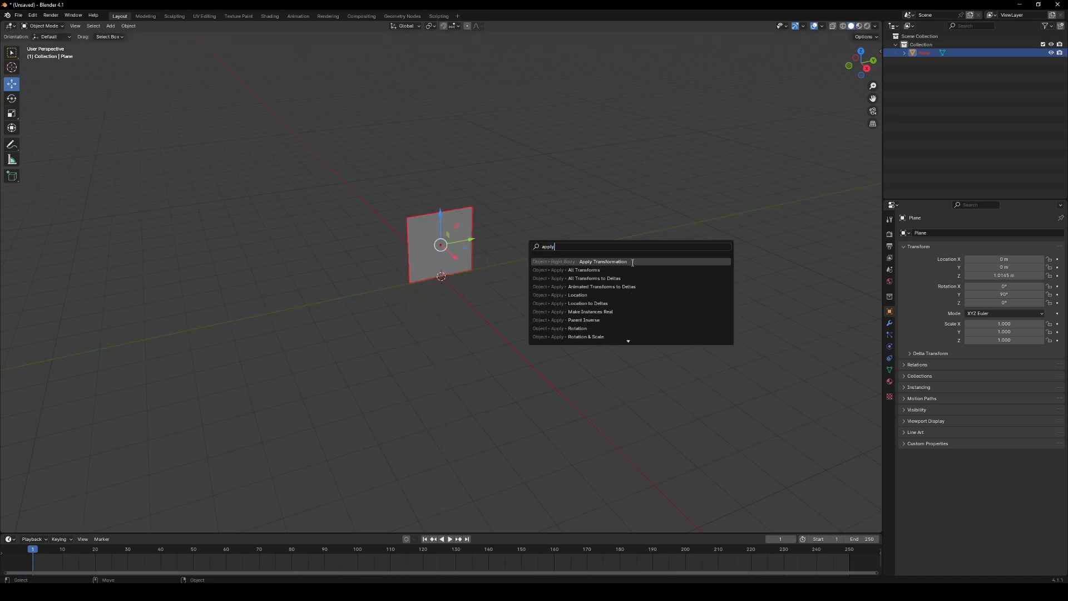
left_click(270, 16)
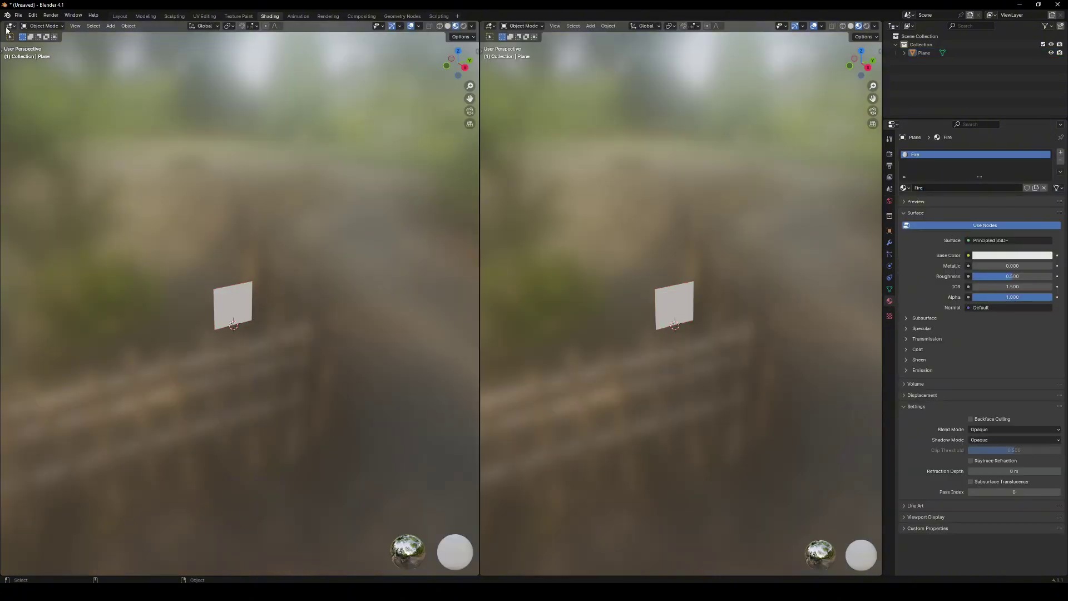
Turn the left area into the Shader Editor and switch the viewport to Rendered shading.
left_click(11, 26)
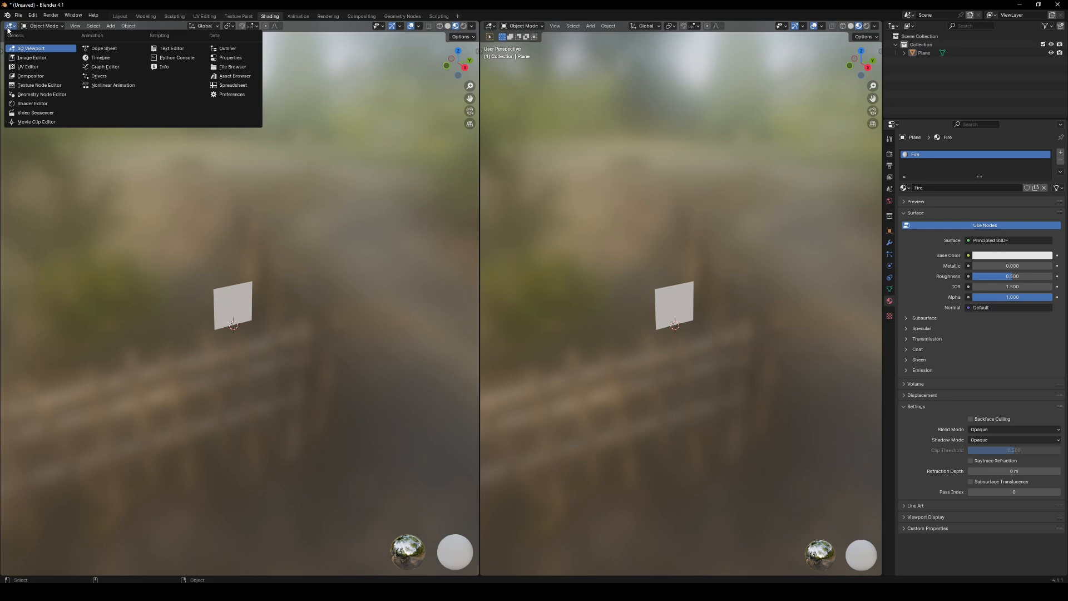
left_click(31, 103)
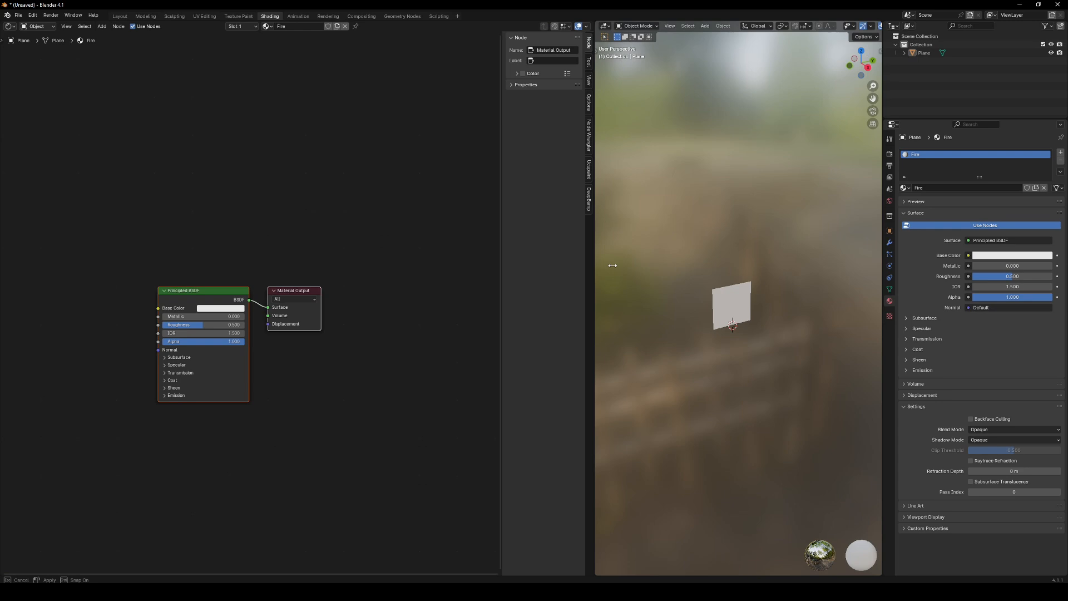
left_click(867, 26)
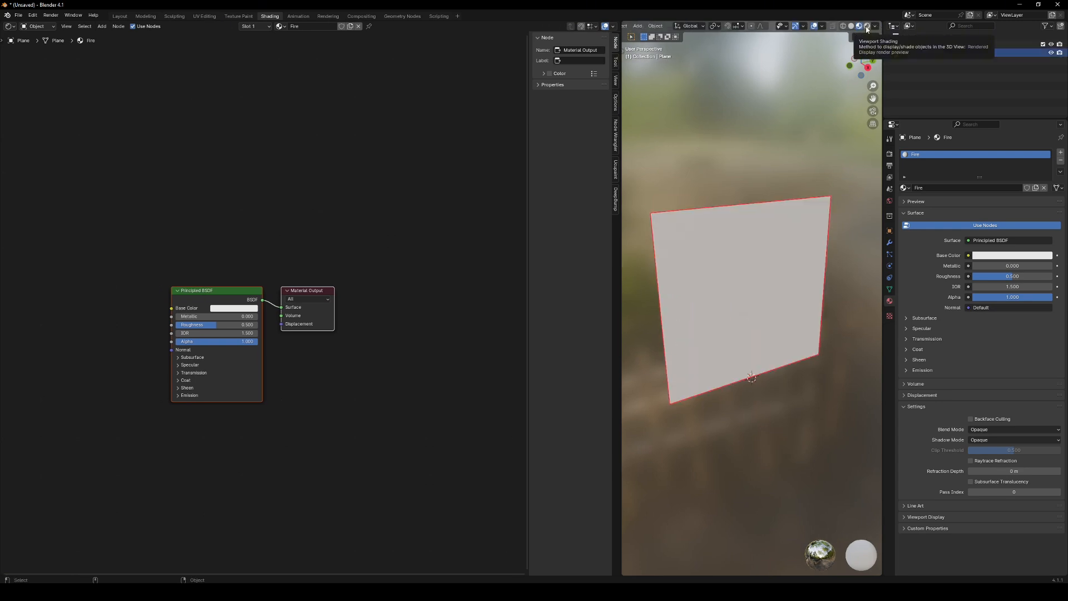
left_click(867, 26)
type("mix")
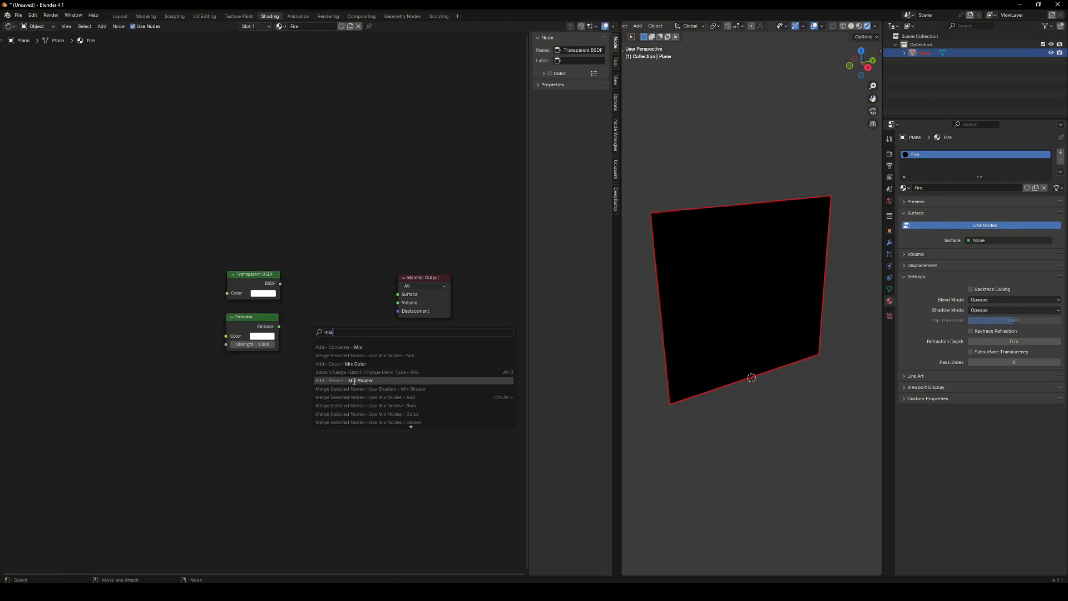
Blend Transparent BSDF and Emission with a Mix Shader, and enable the Node Wrangler add-on.
left_click(353, 380)
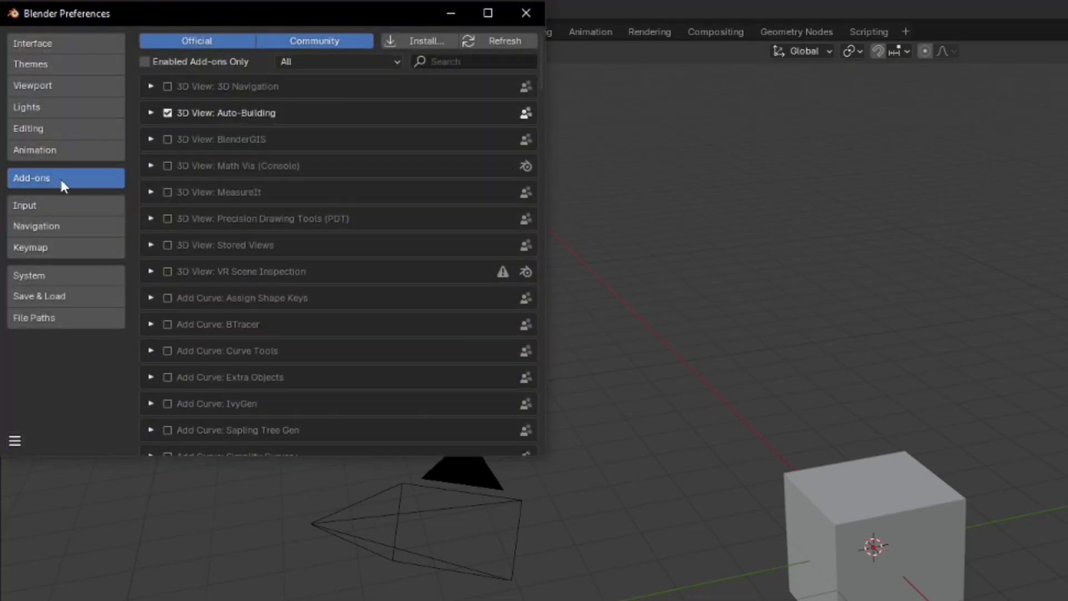
type("node")
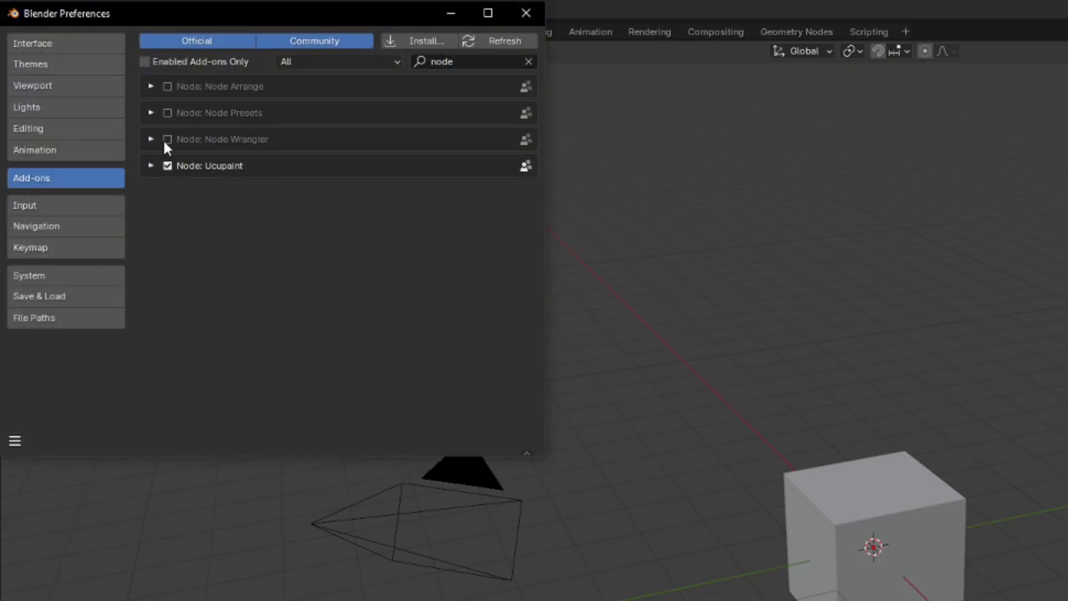
left_click(526, 13)
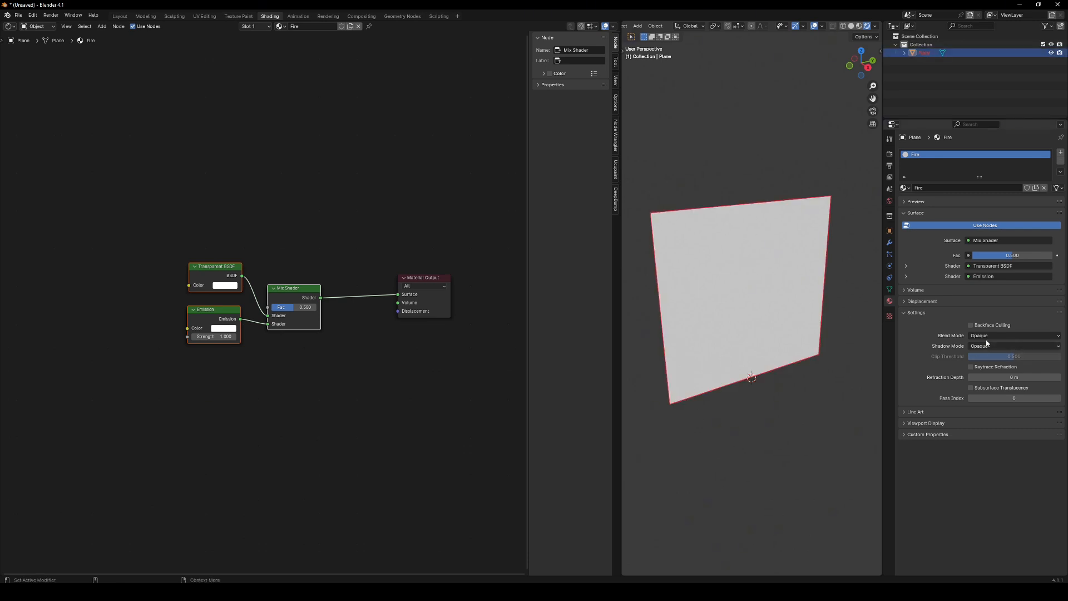
Set the Fire material's blend mode to Alpha Blend and add a Voronoi Texture.
left_click(1012, 334)
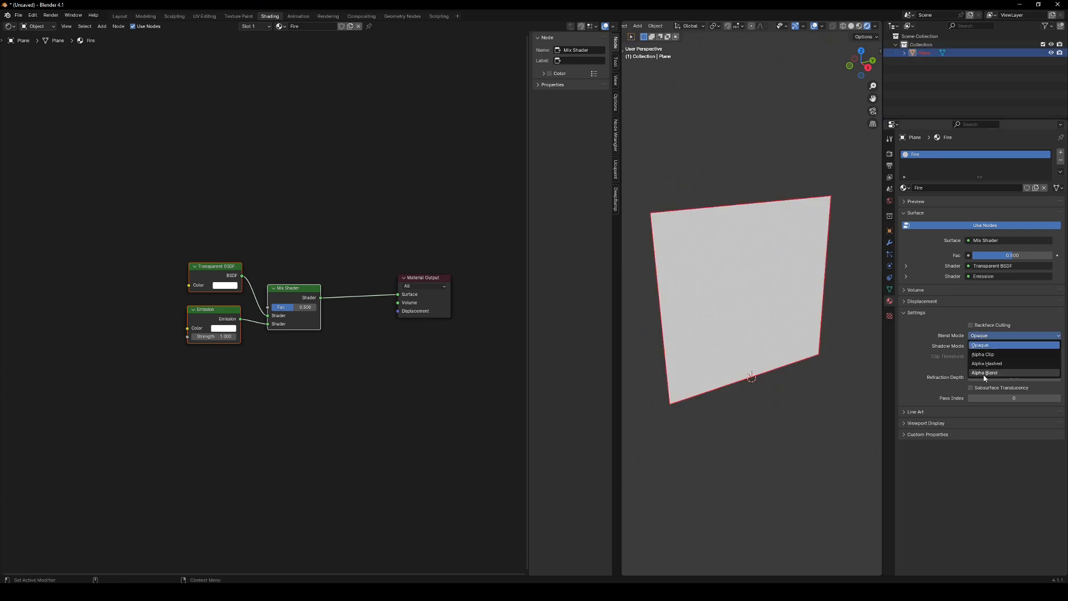
left_click(984, 373)
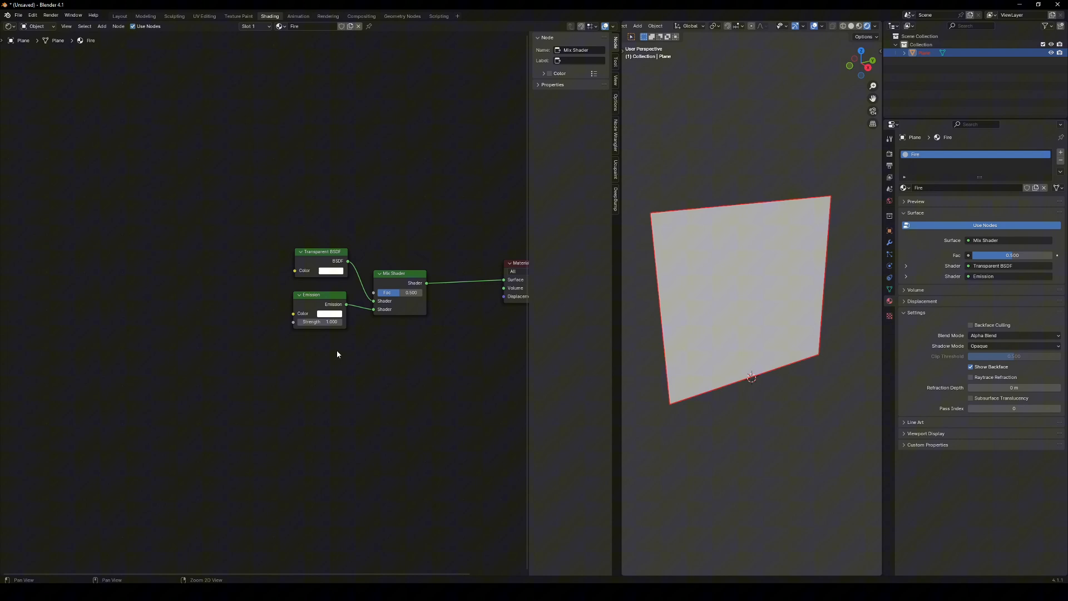
type("voro")
type("tex")
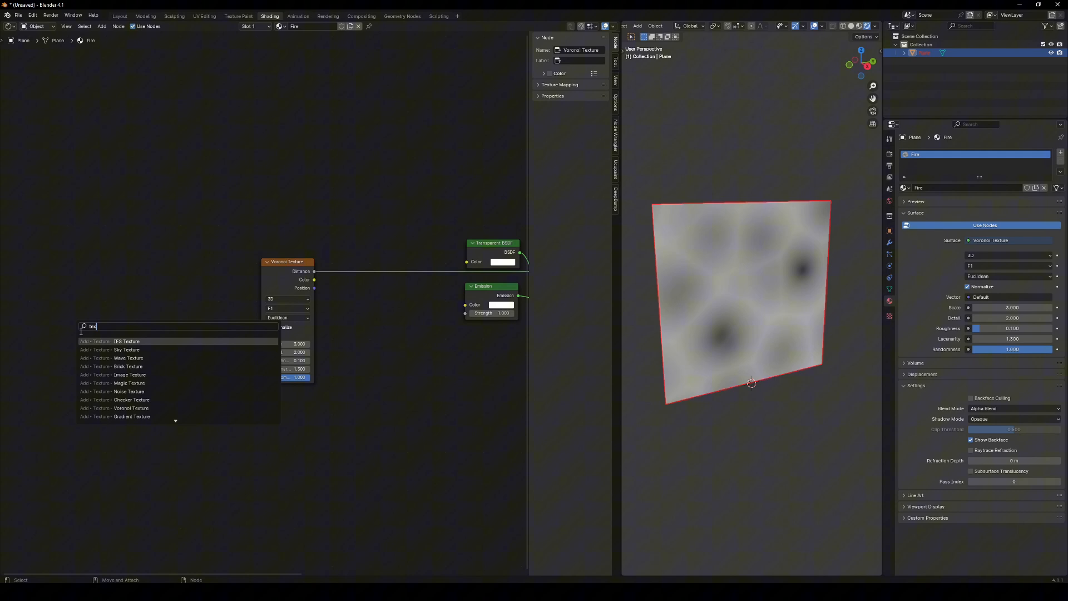
Route Generated coordinates through a Mapping node into the Voronoi, with Scale Z set to 2.
left_click(131, 408)
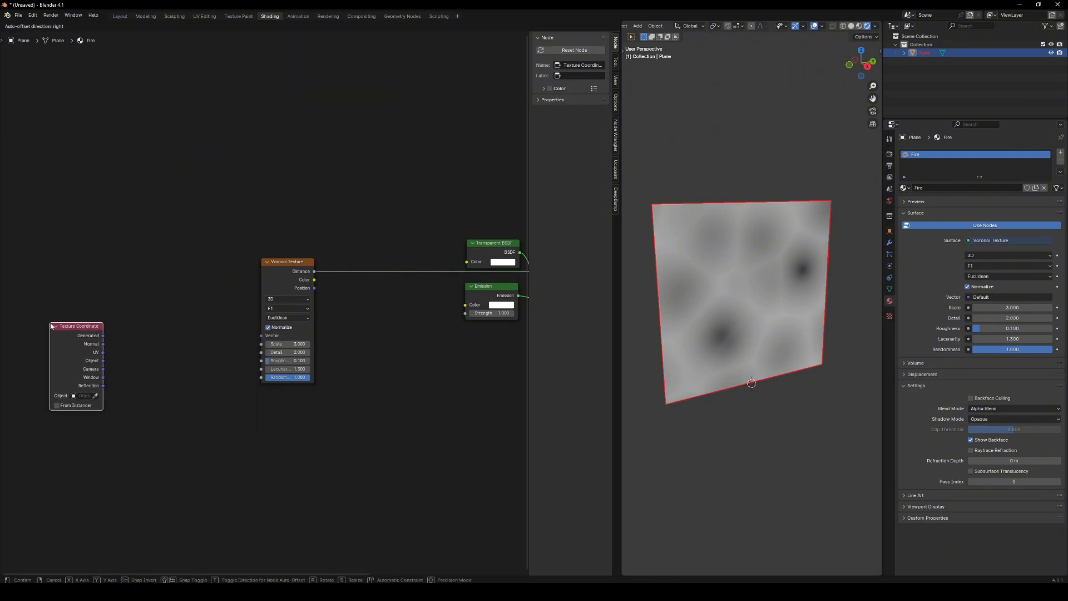
type("map")
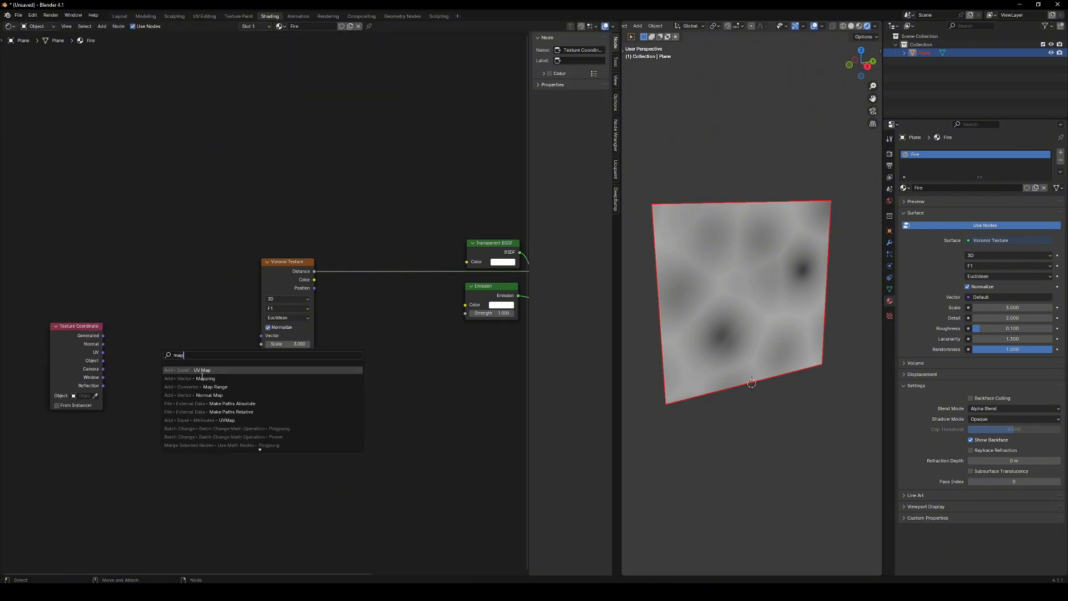
left_click(205, 379)
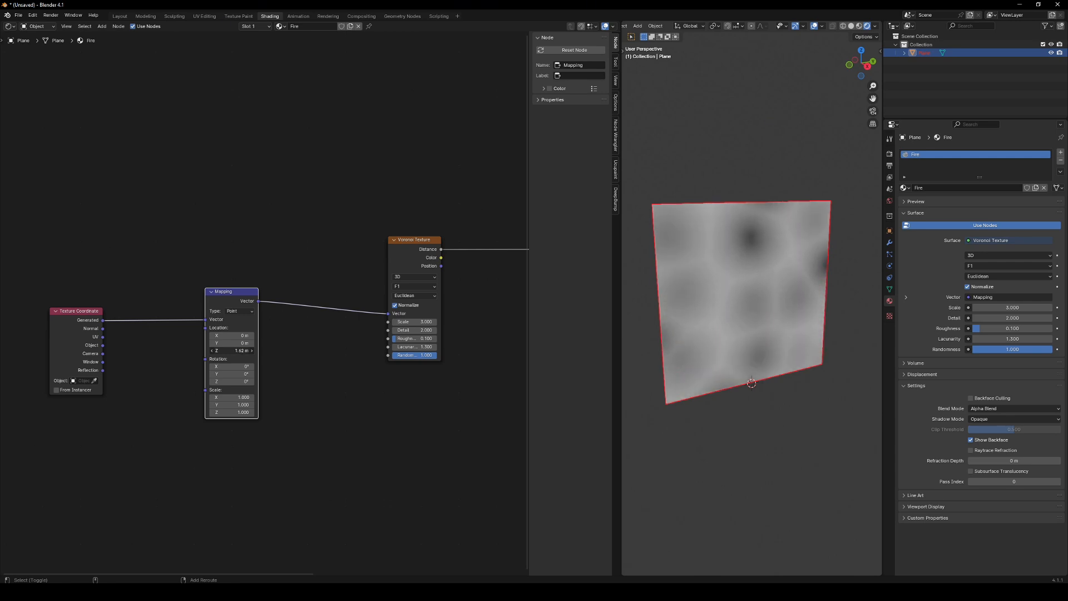
left_click(230, 350)
type("ve")
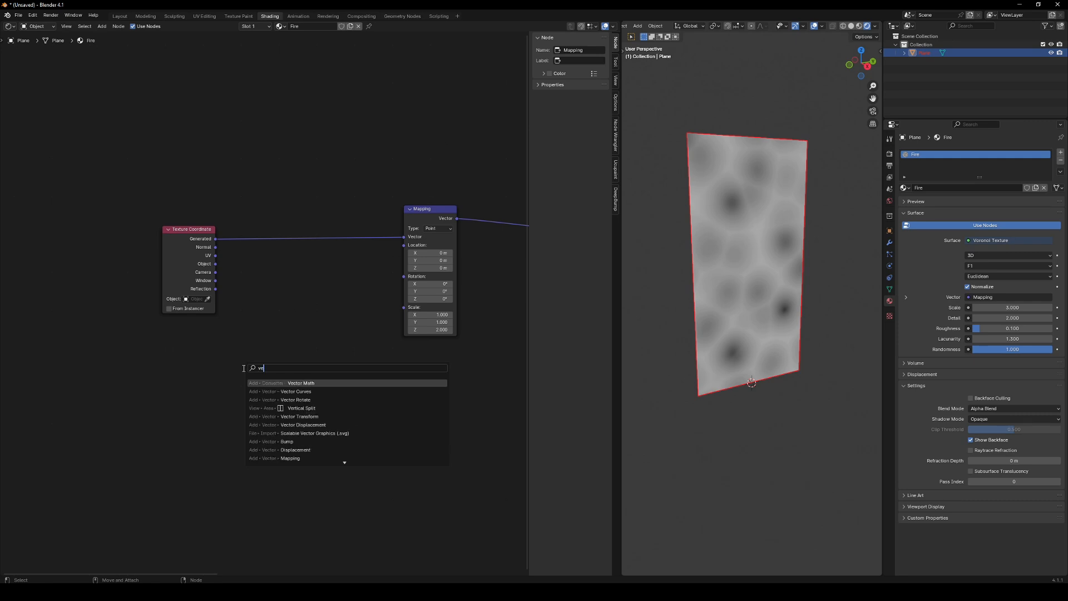
Add a Multiply Vector Math node labelled Velocity feeding the Mapping Location.
left_click(301, 382)
type("Velocity")
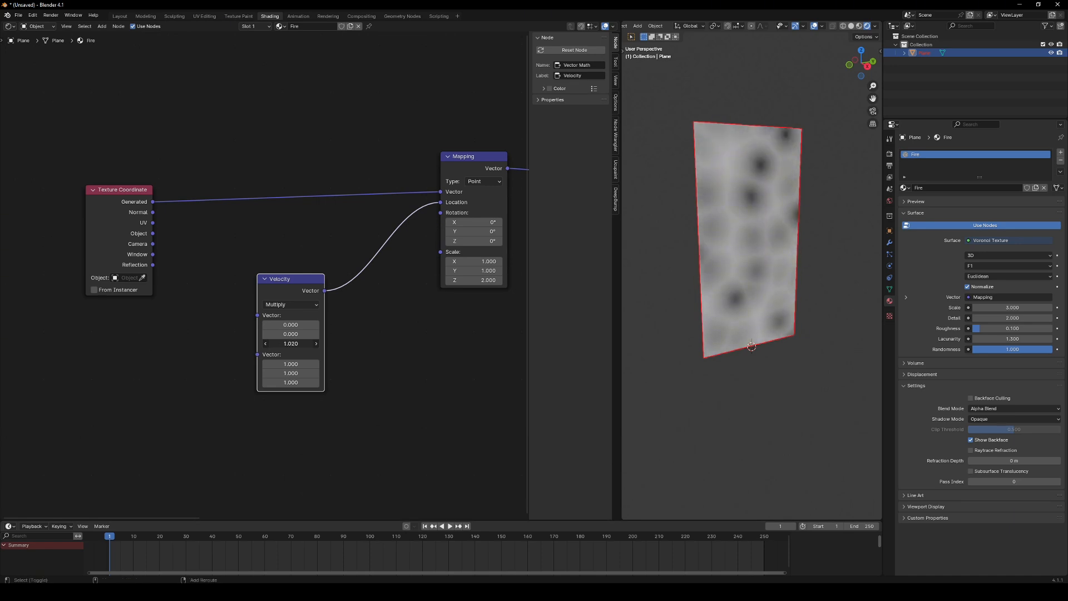
Keyframe the Velocity vector at frame 1 and at frame 250 with a changed Z, then rewind.
left_click(110, 536)
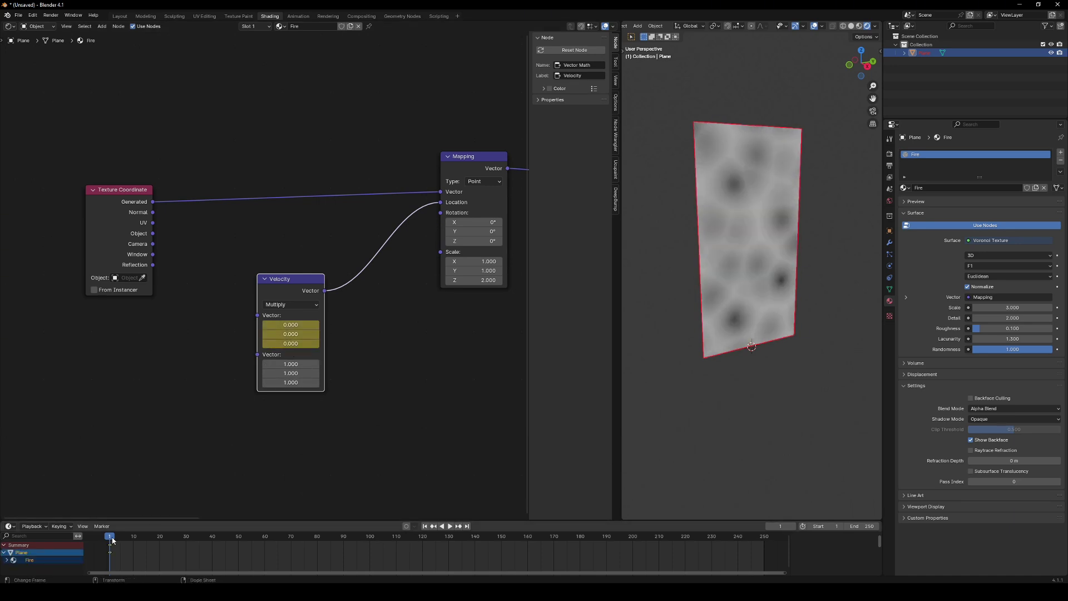
left_click(449, 525)
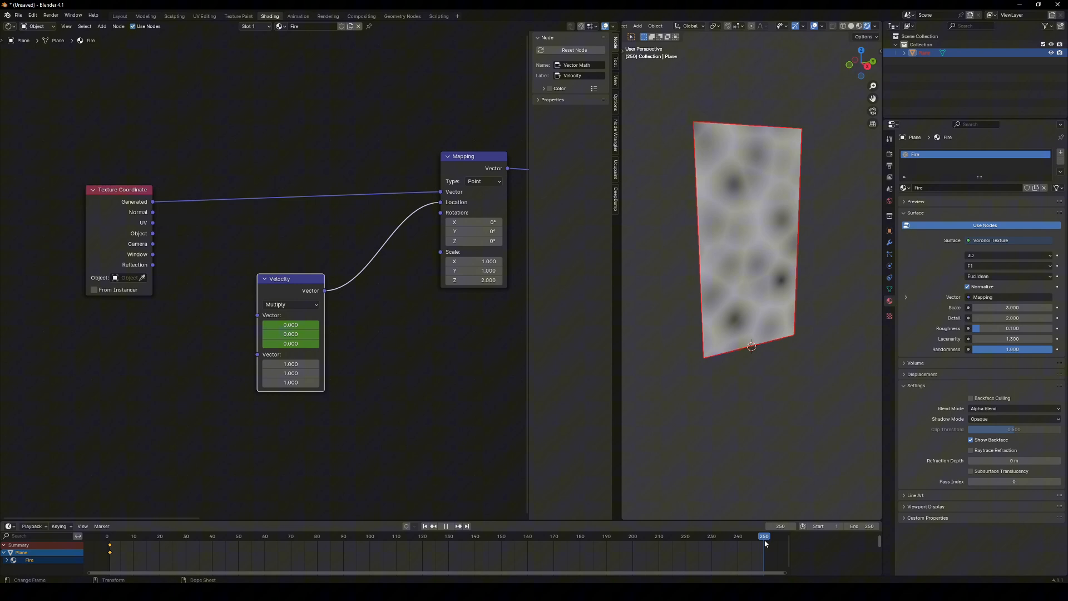
left_click(291, 344)
type("1.000")
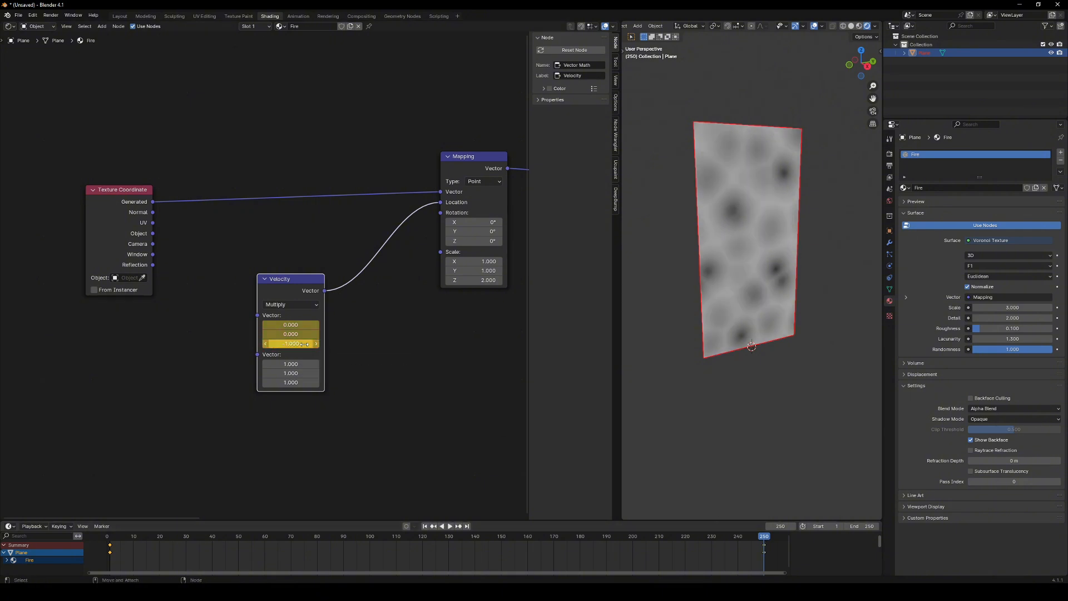
left_click(288, 537)
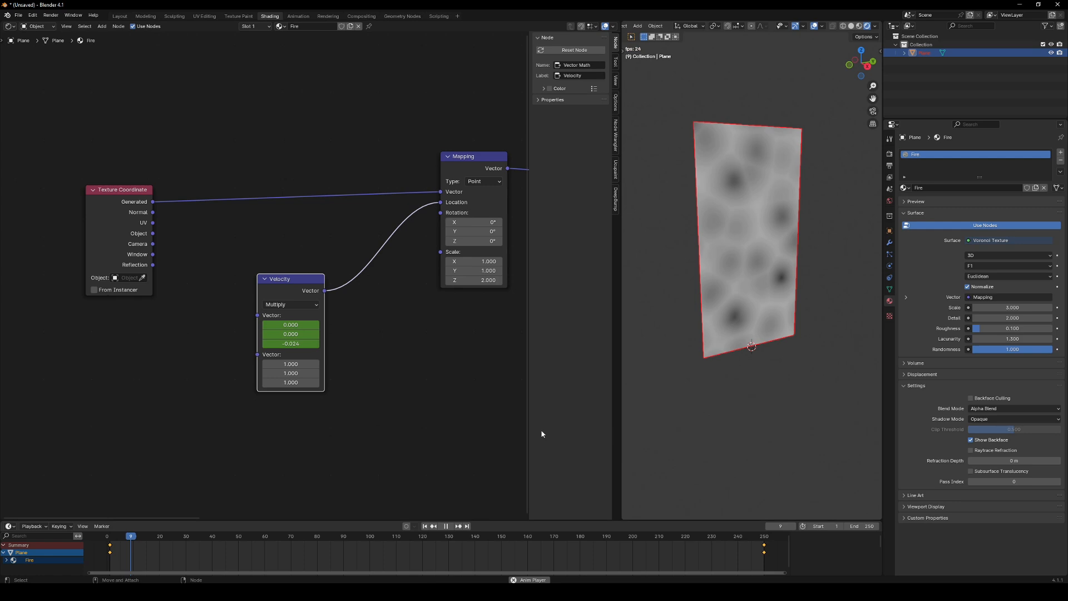
left_click(210, 537)
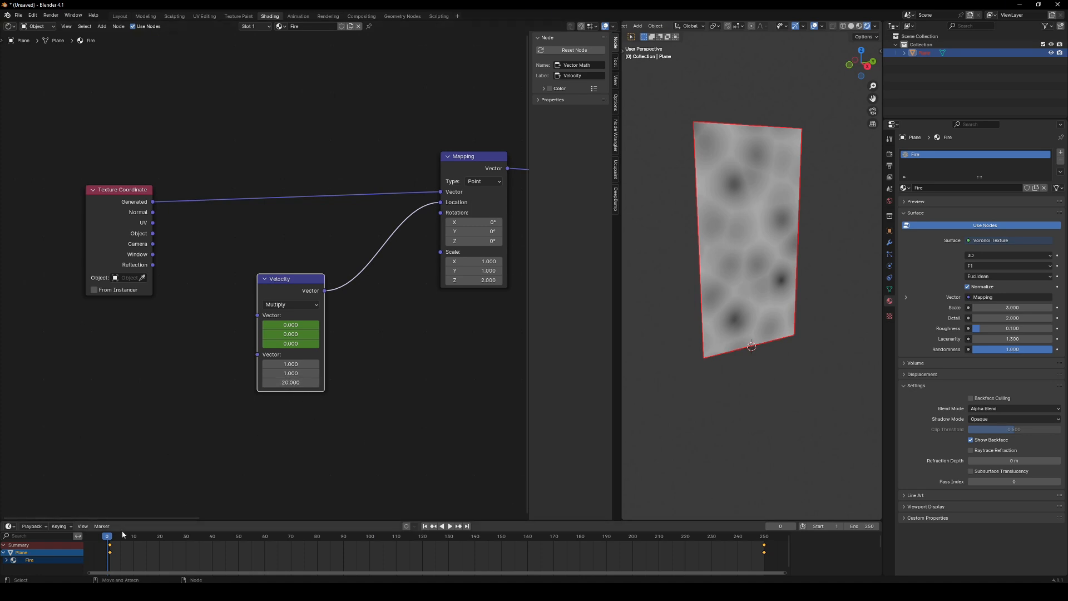
left_click(295, 536)
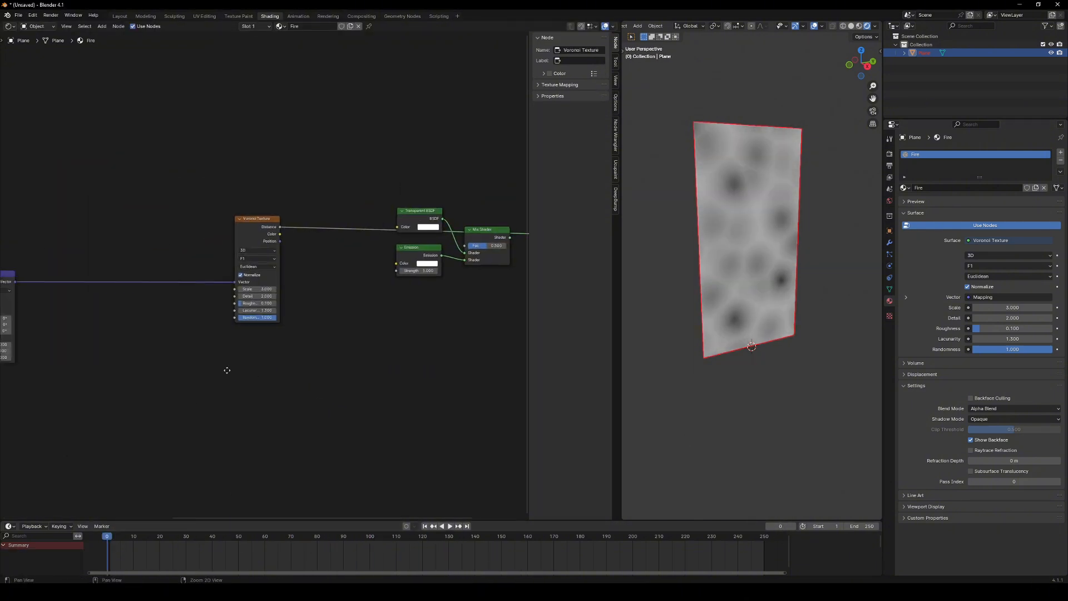
Add a Gradient Texture with Texture Coordinate and Mapping nodes, and flip its Color Ramp.
type("grad")
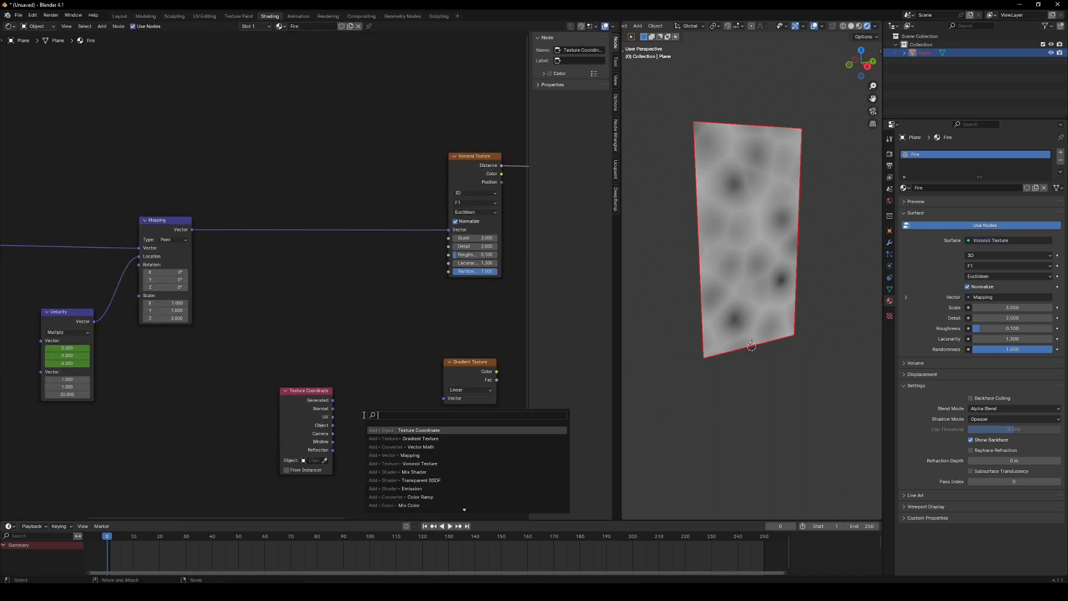
left_click(390, 455)
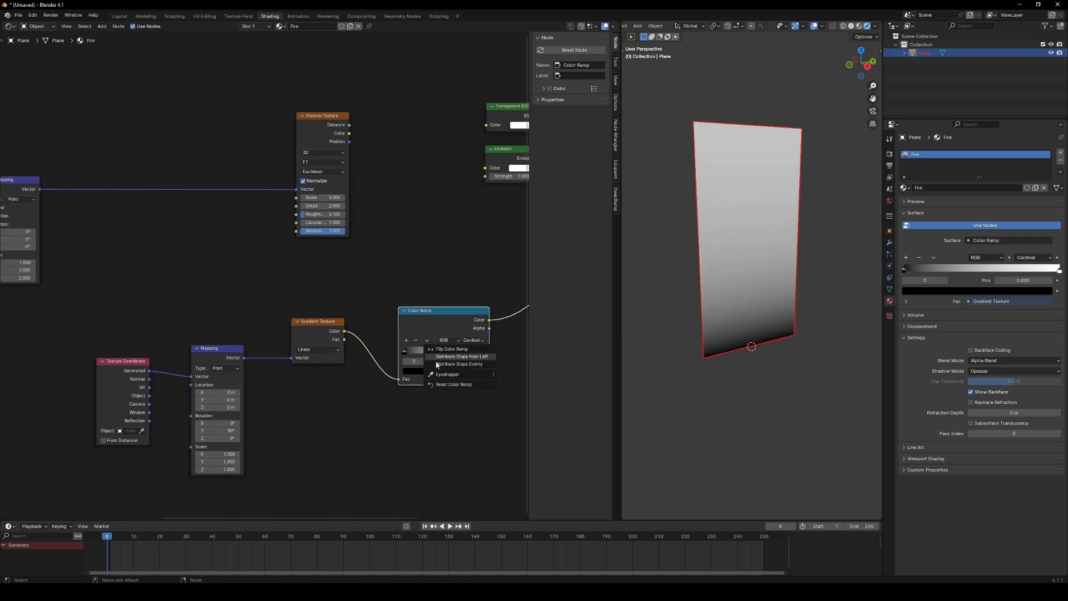
left_click(460, 356)
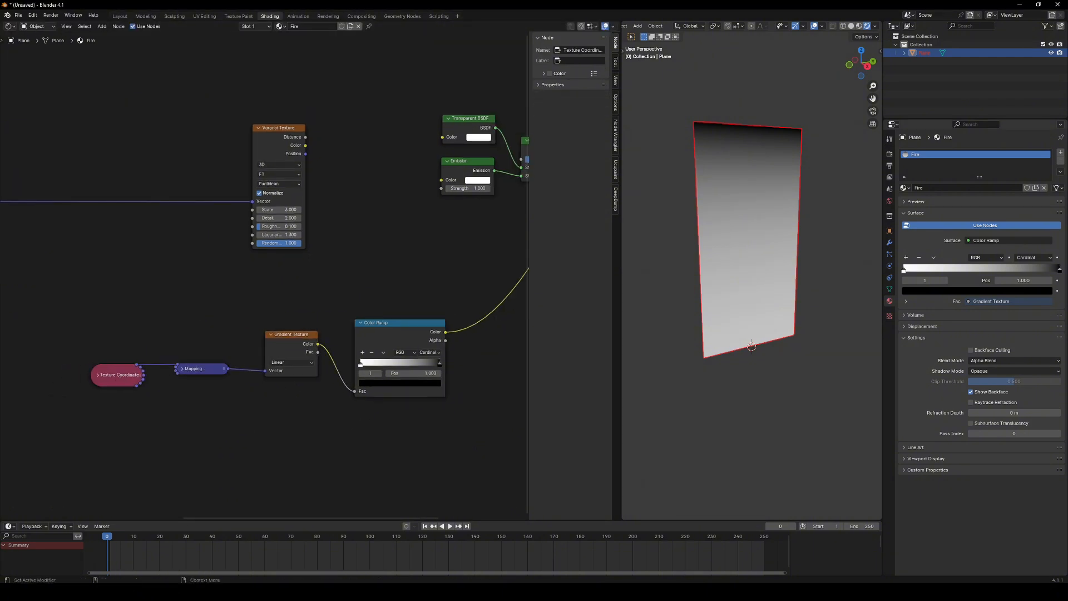
Mix the gradient with the Voronoi, threshold it through a Constant Color Ramp, and tune the stops.
type("mix c")
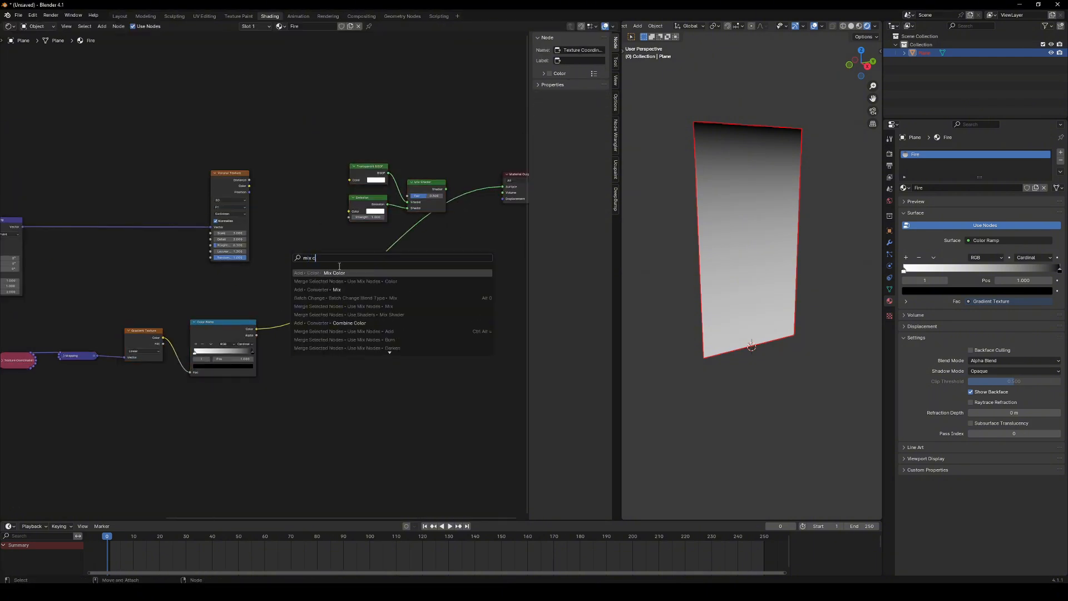
left_click(335, 273)
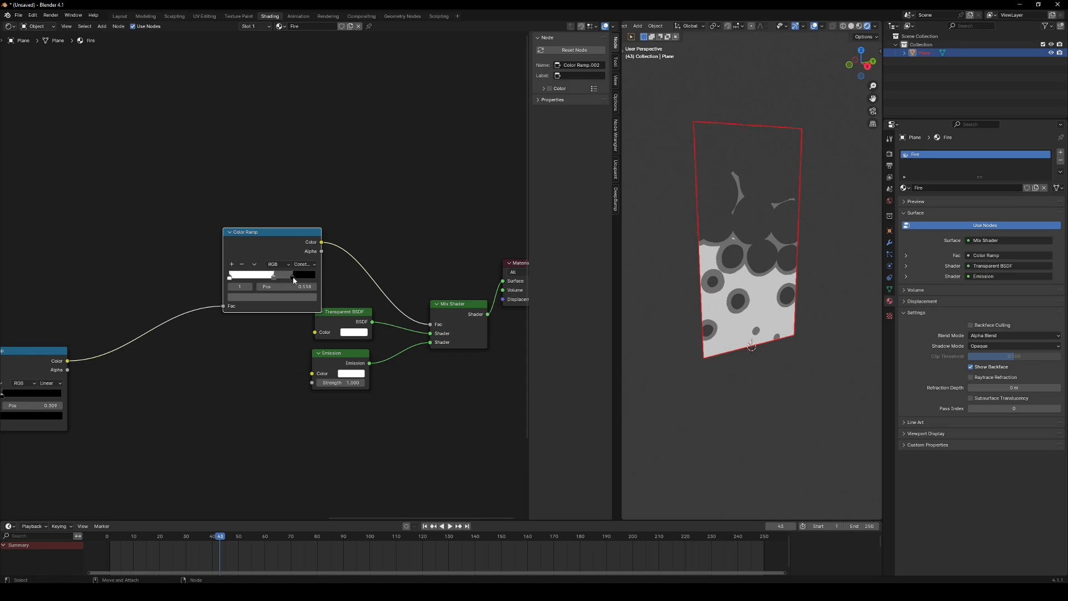
left_click(449, 525)
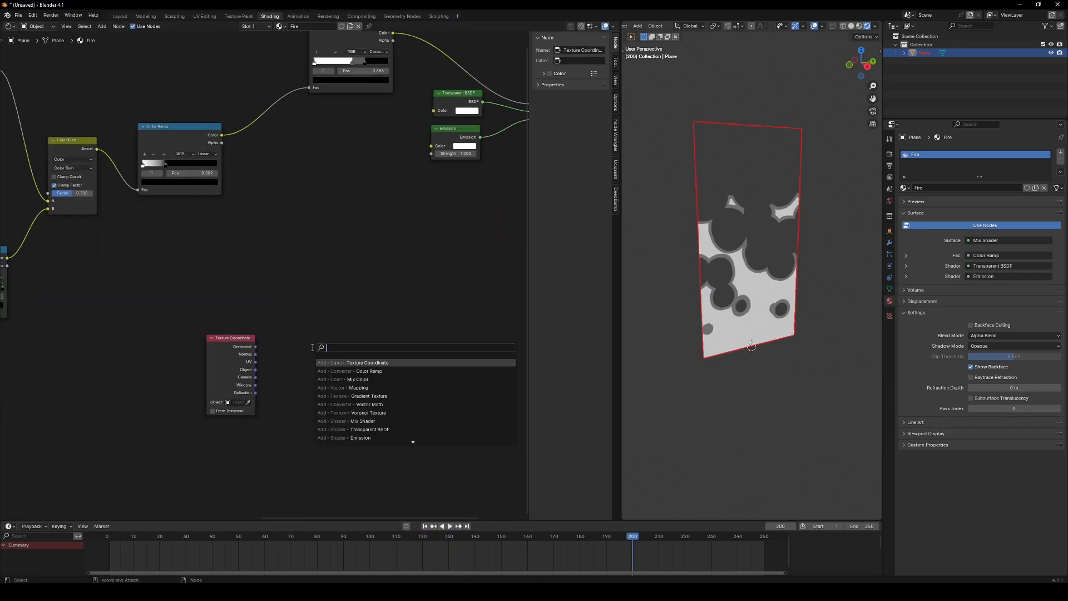
Add another Texture Coordinate node to the Fire material's node tree.
left_click(365, 396)
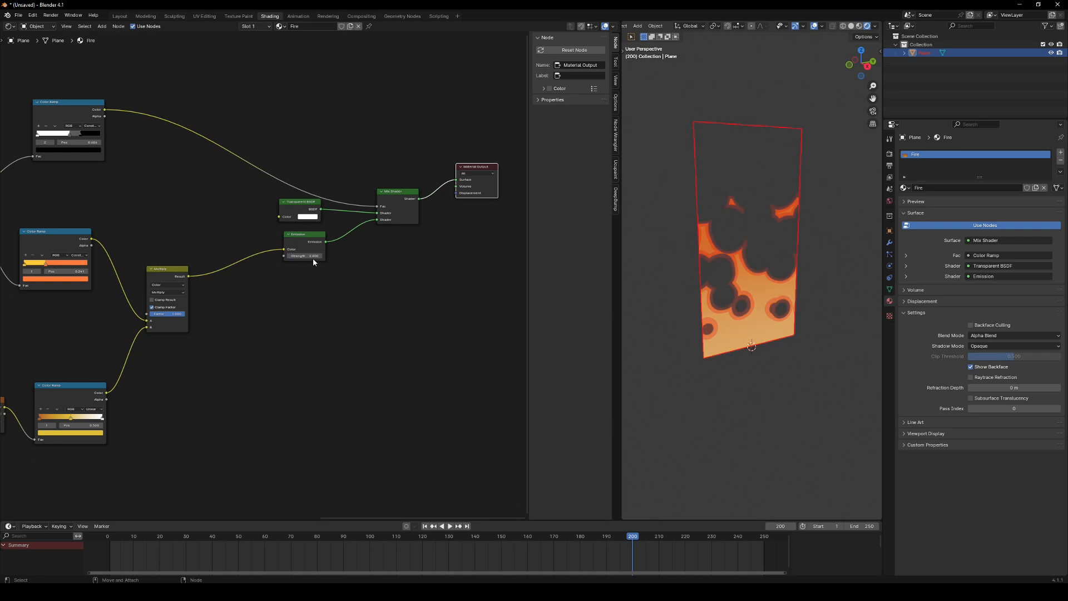
mouse_move(889, 201)
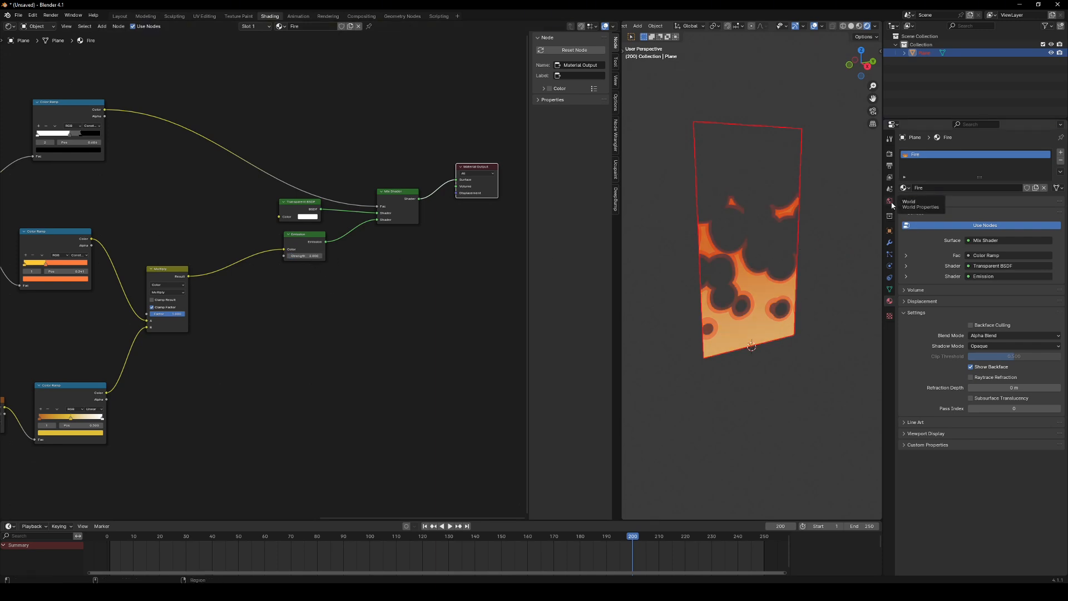
Set the Color Management view transform to Standard in Render Properties.
left_click(889, 152)
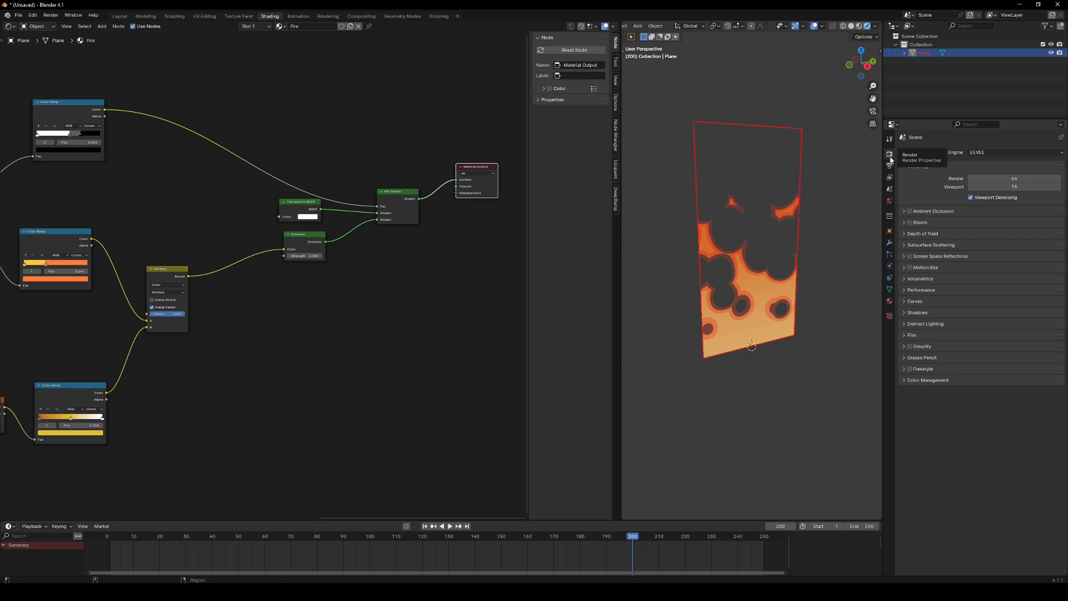
left_click(928, 379)
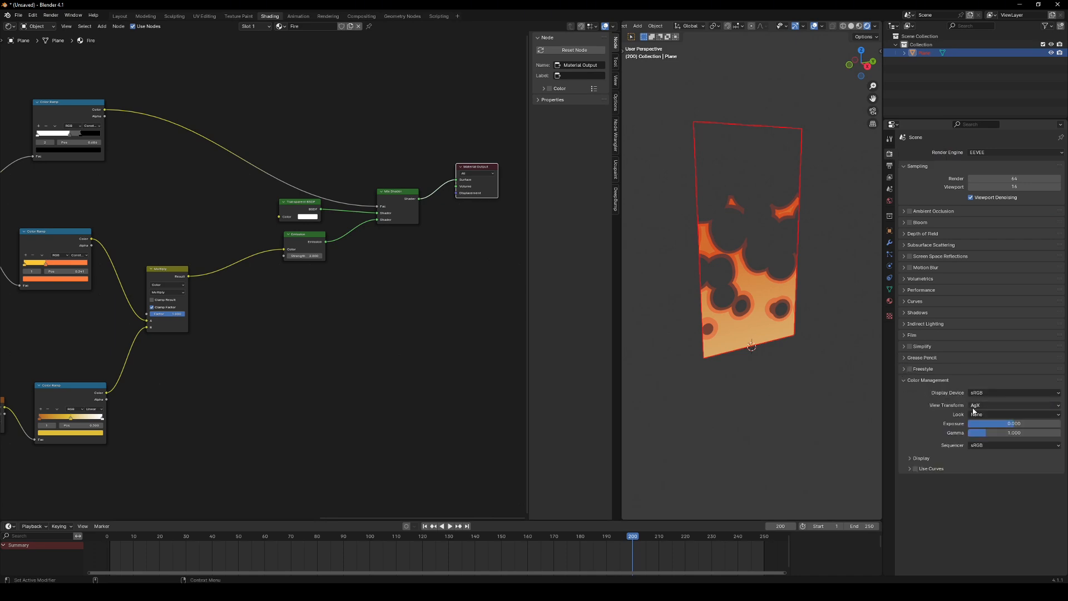
left_click(1013, 404)
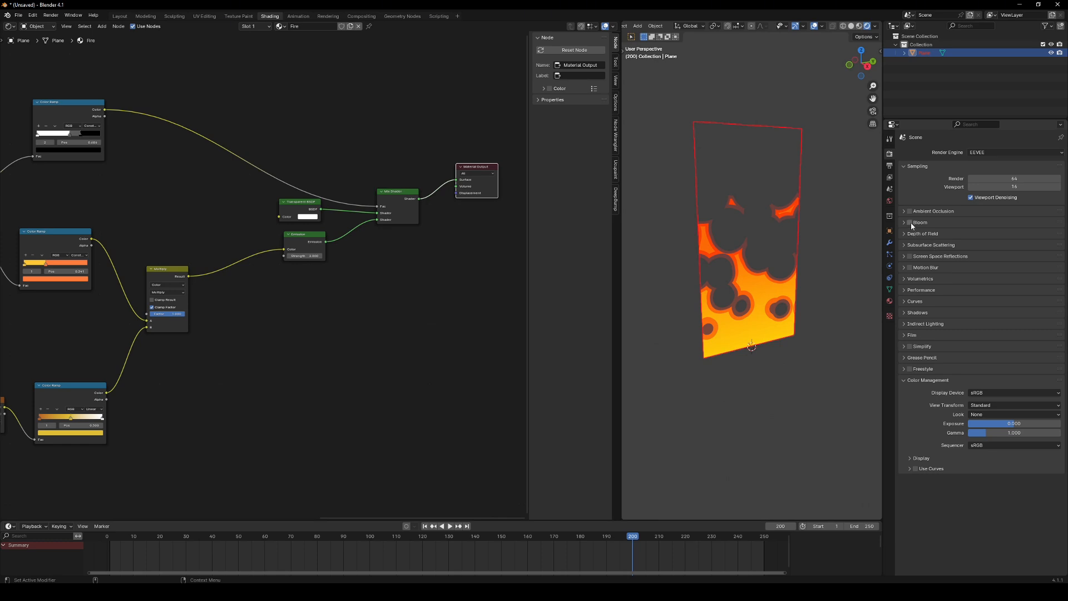
Enable Bloom and tint its color orange.
left_click(909, 222)
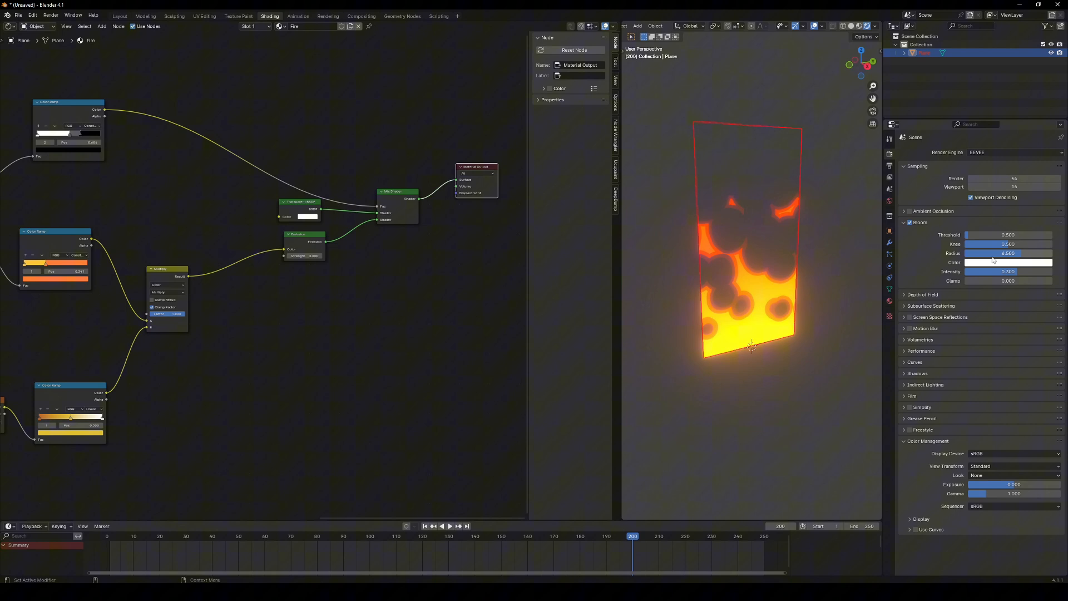
left_click(1009, 262)
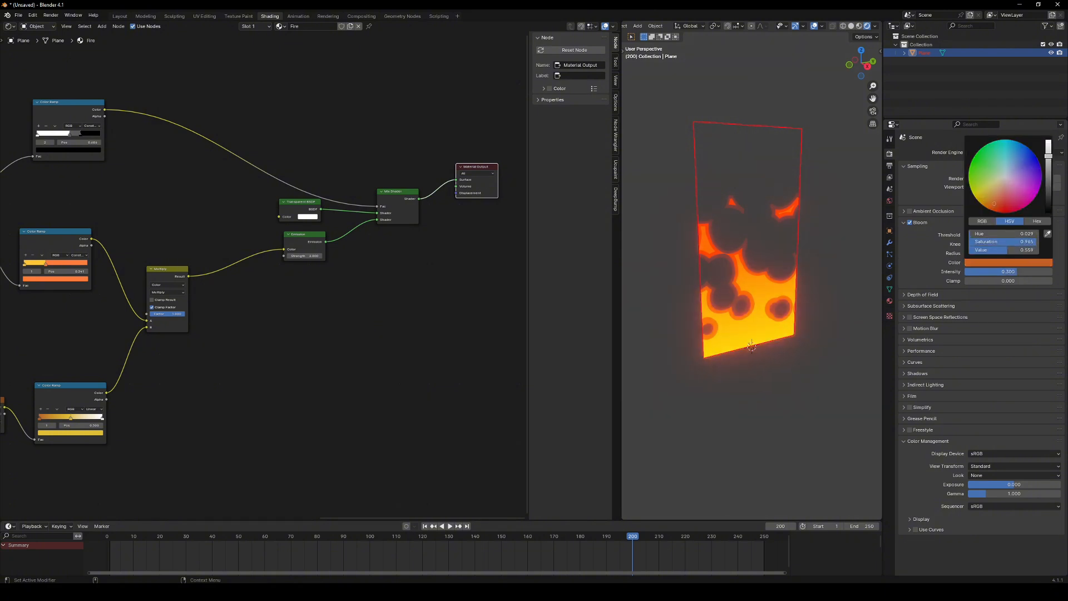
left_click(449, 525)
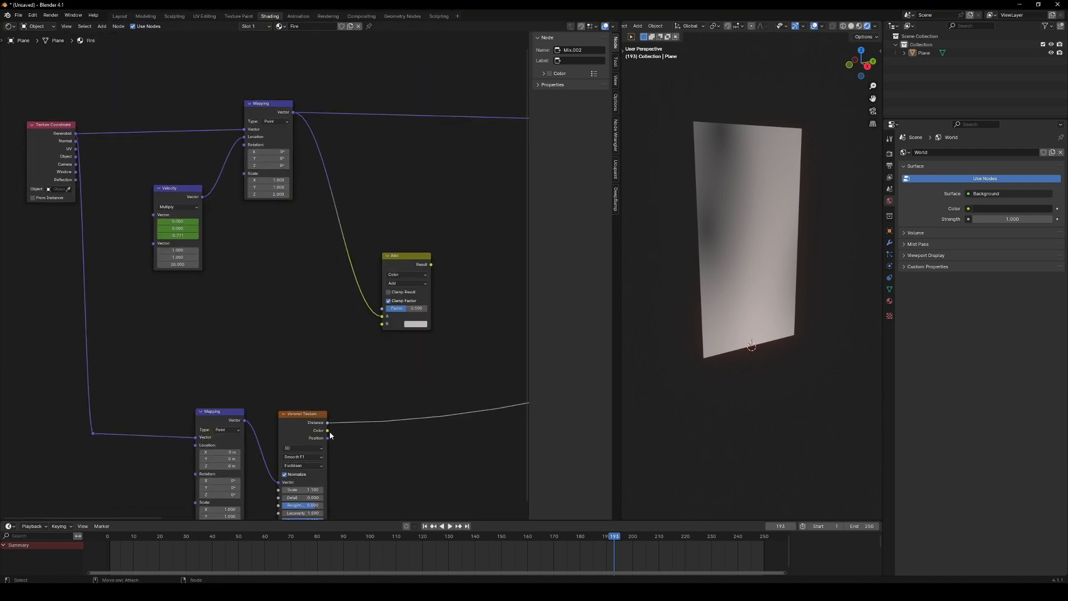
Scroll the node editor and pick up the Velocity node to rearrange it.
scroll("down", 3)
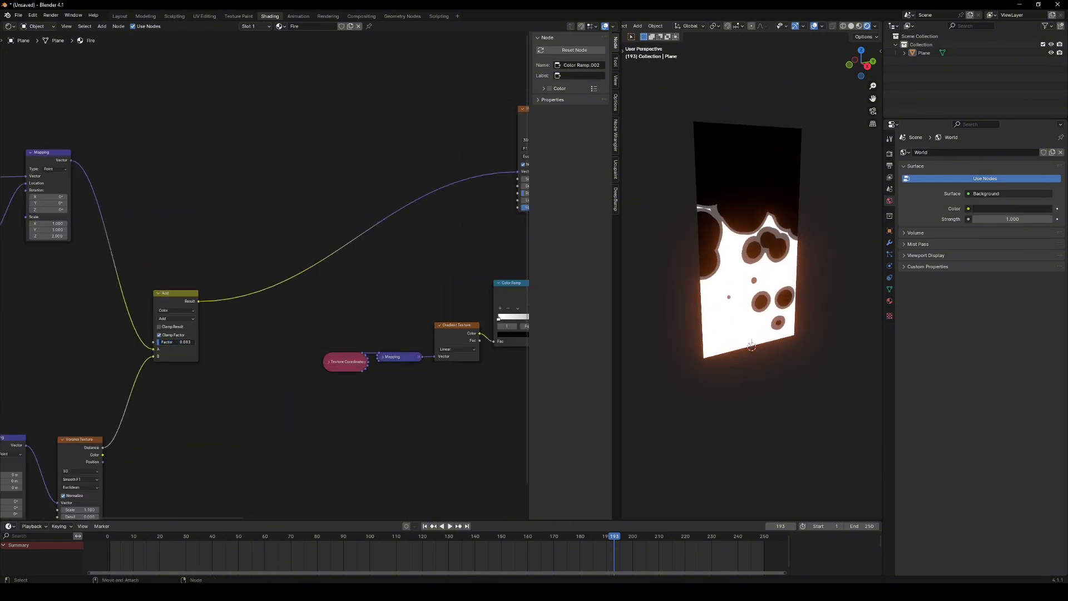
left_click(448, 525)
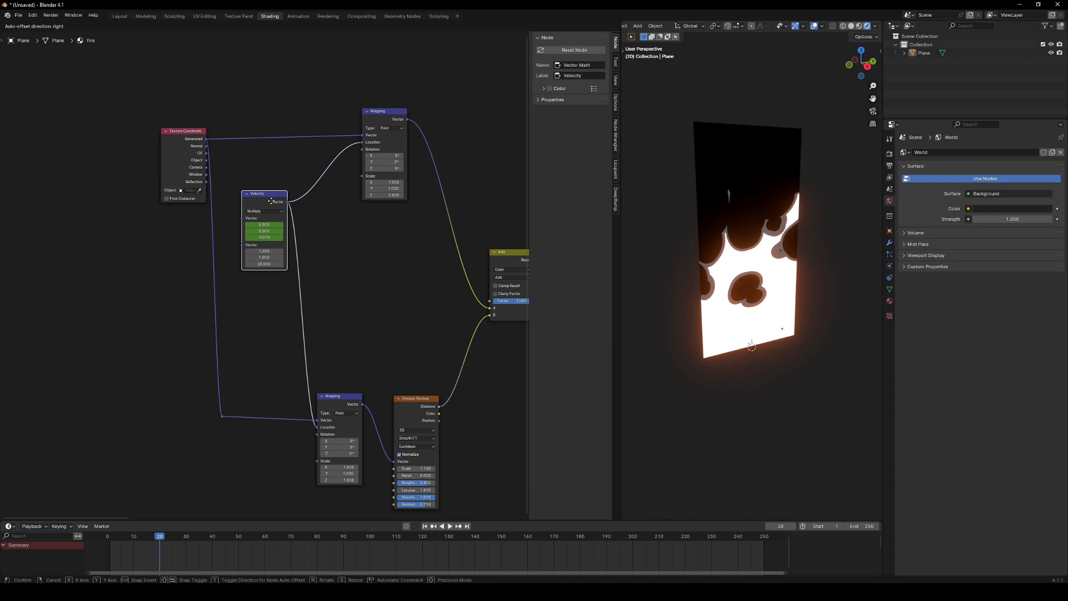
Place the Velocity node, then adjust the new Color Ramp's stop and make it magenta.
left_click(449, 525)
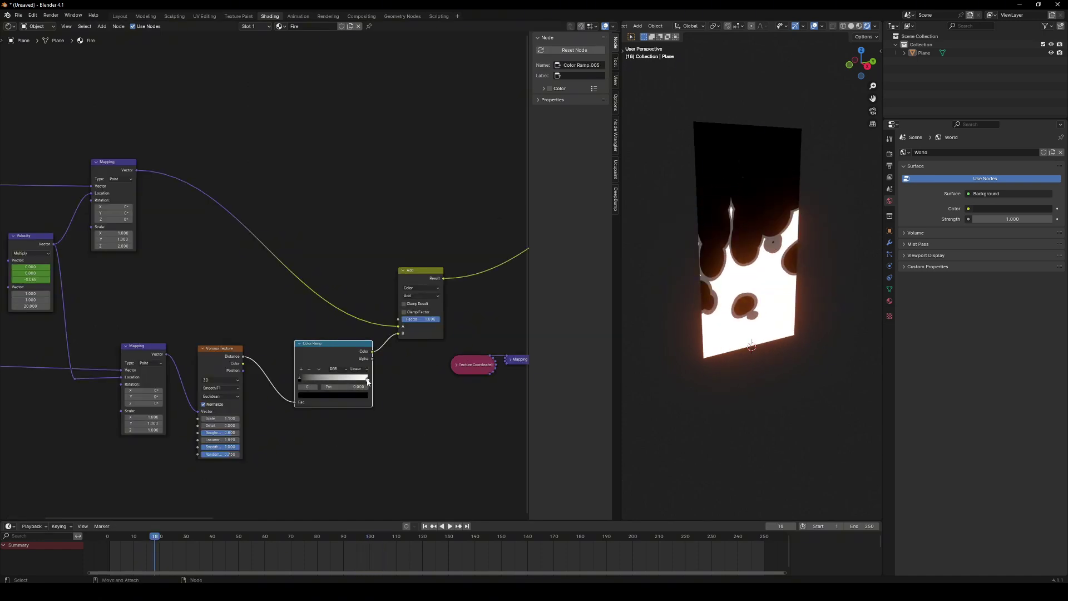
left_click(332, 378)
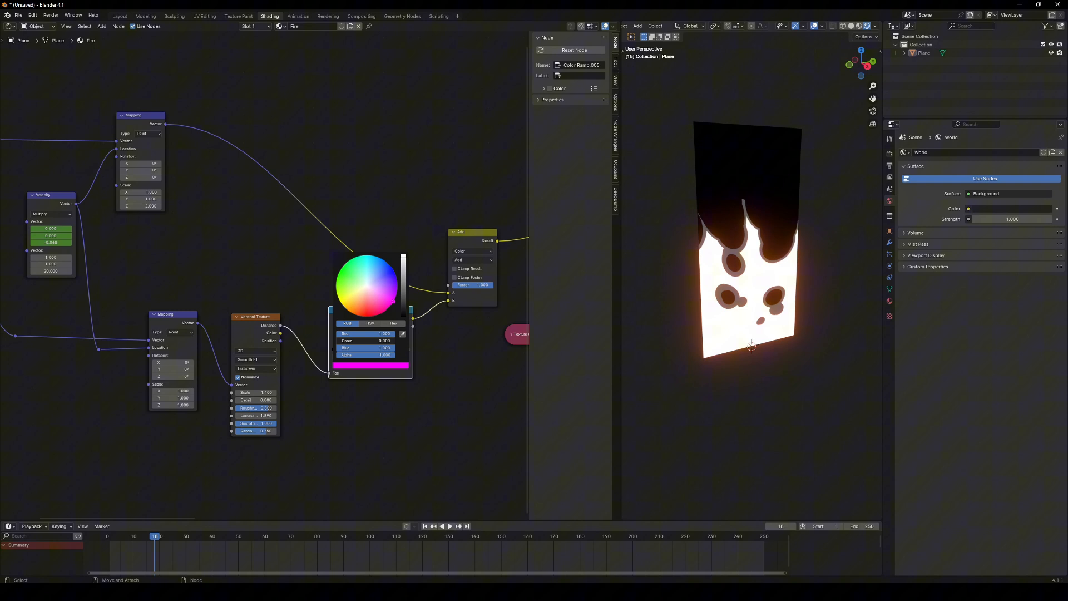
left_click(440, 525)
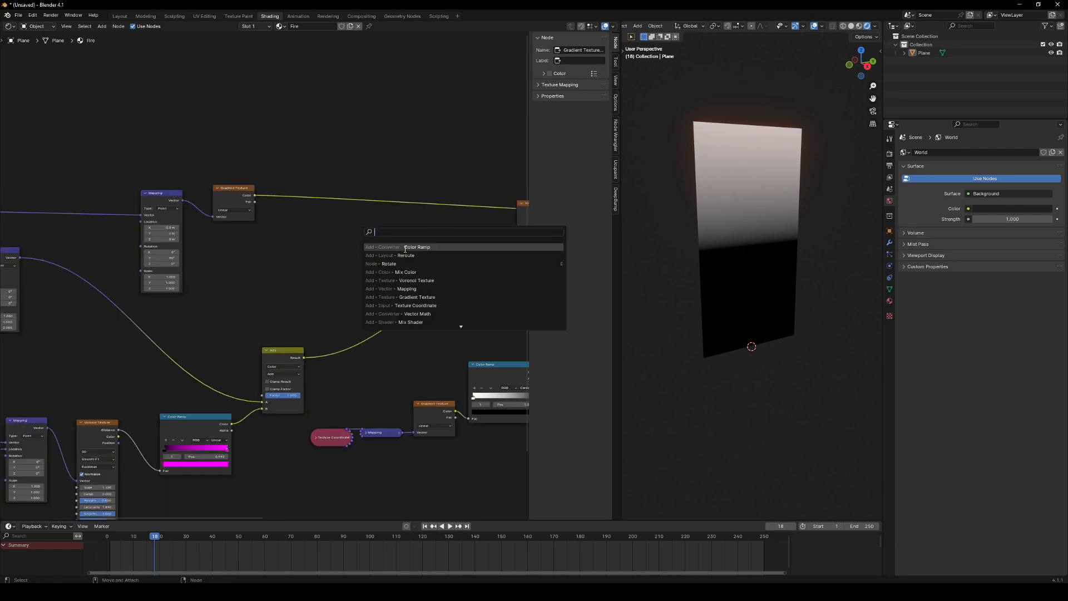
Add a Color Ramp after the gradient and tune the Subtract node's factor.
left_click(415, 246)
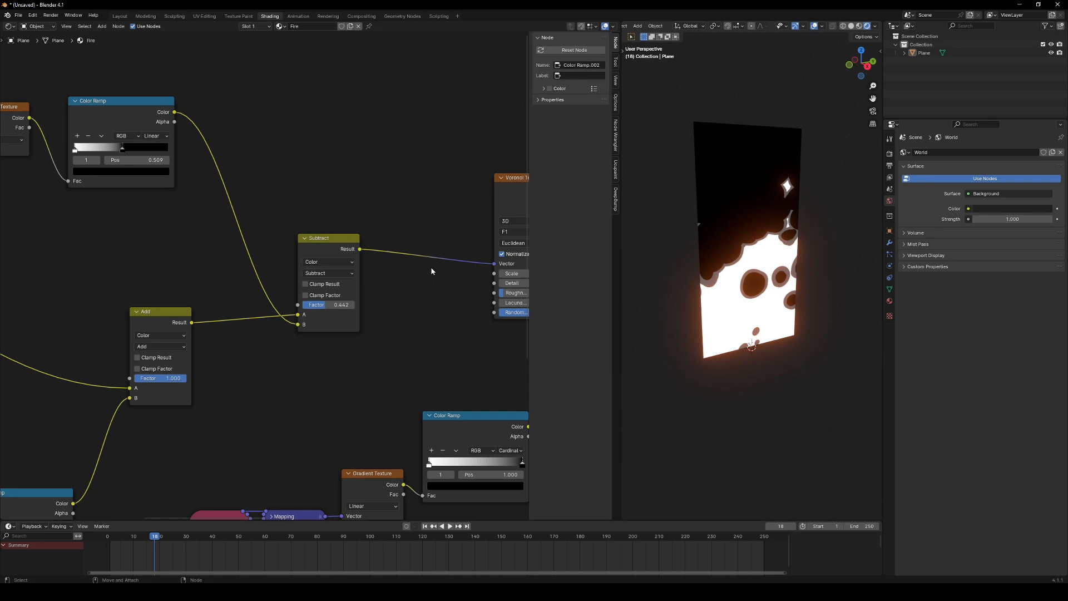
left_click(441, 525)
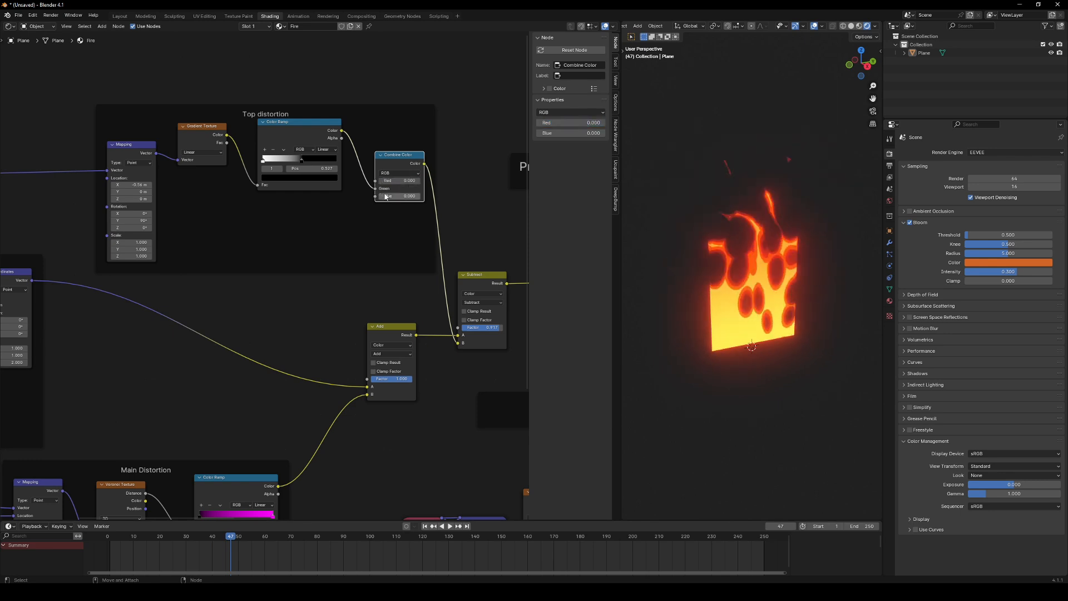
Connect the top-distortion Color Ramp to the Combine Color node's Blue input.
left_click(399, 188)
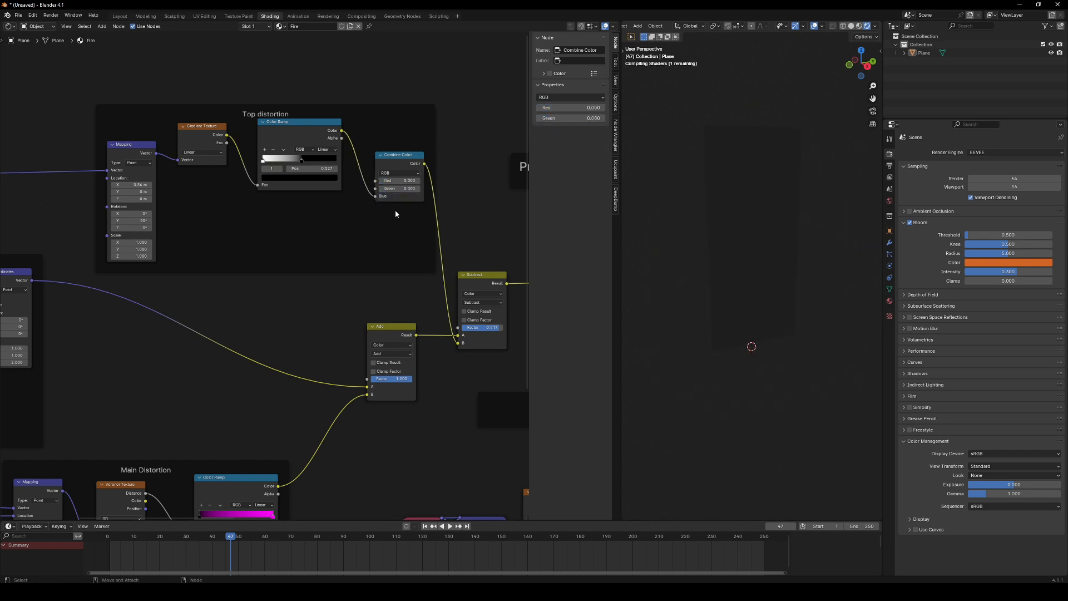
left_click(442, 525)
type("color")
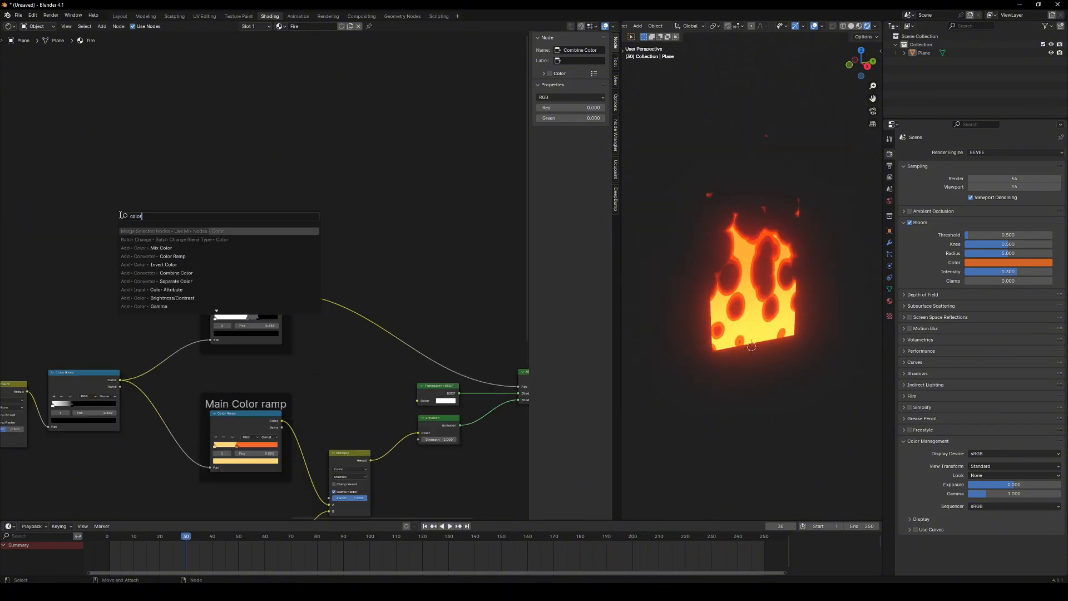
Add a Color Attribute node and switch the plane to Vertex Paint mode.
left_click(166, 288)
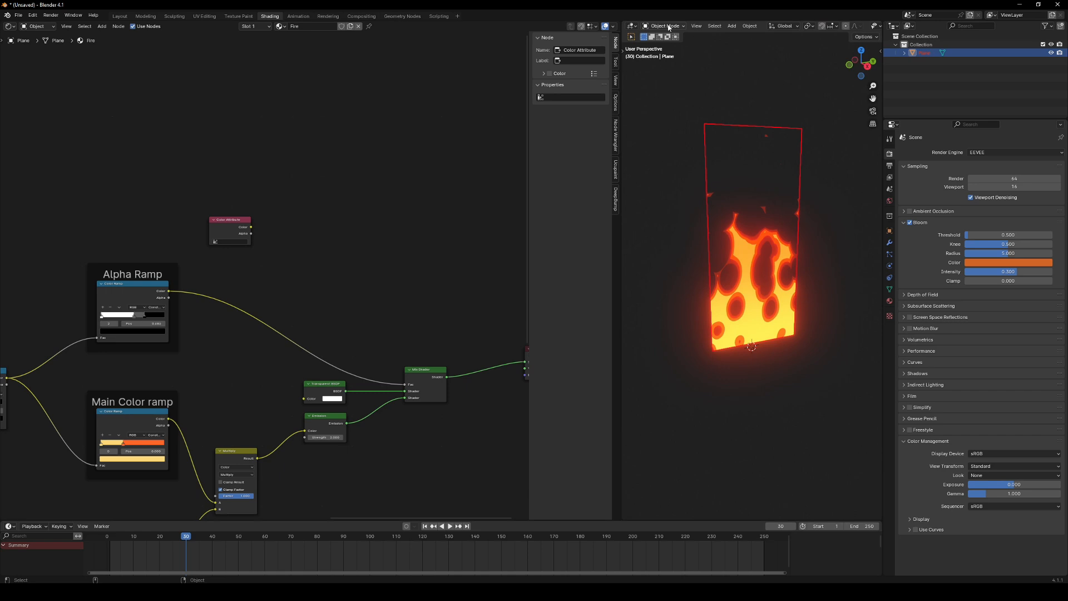
left_click(664, 26)
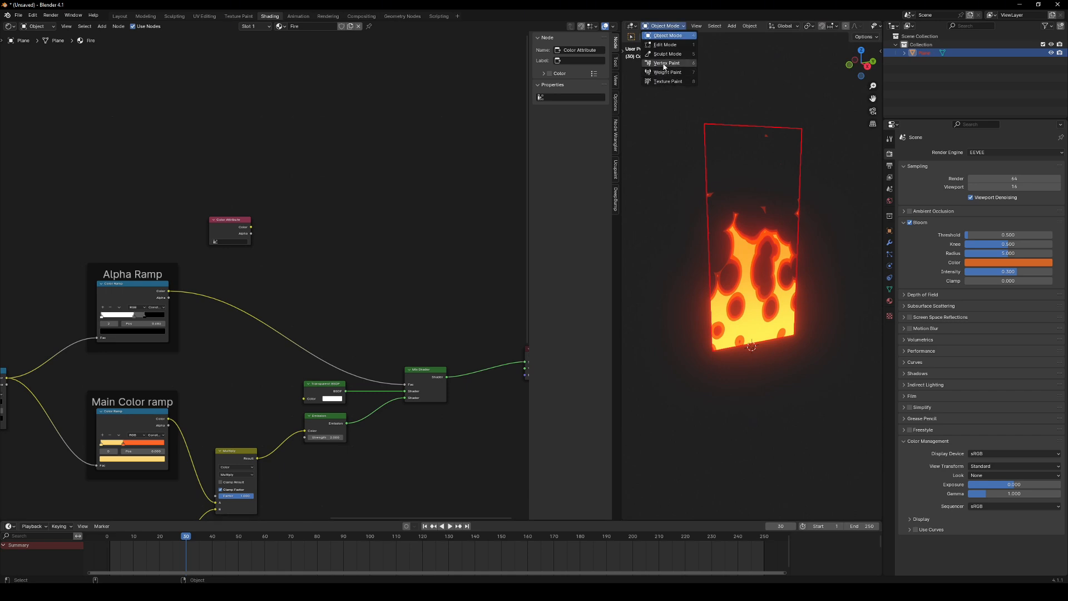
left_click(666, 62)
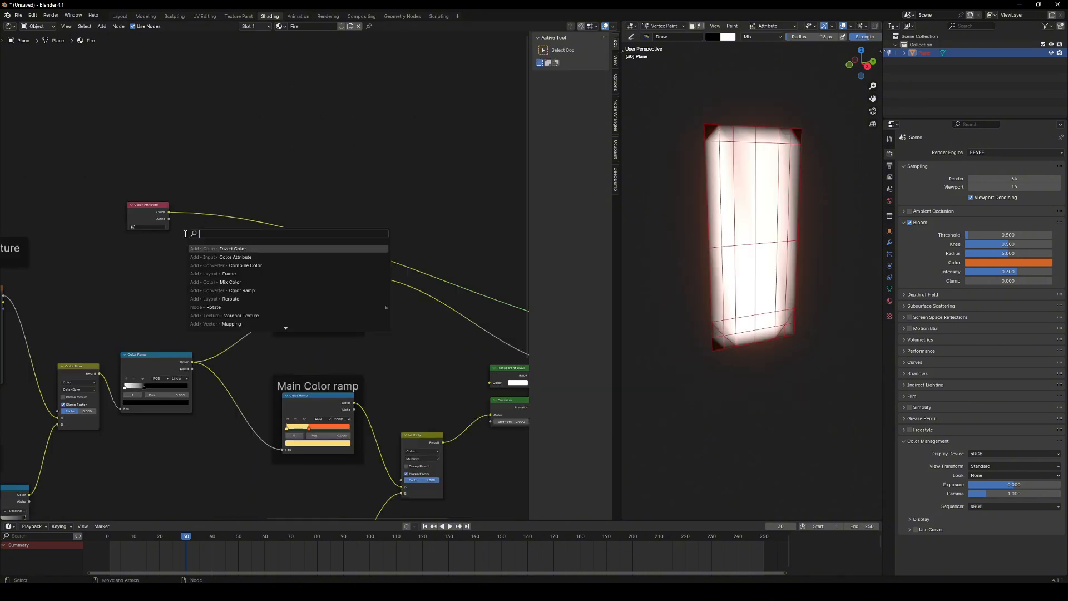
Add a Color Ramp after the Color Attribute and enter Edit Mode on the plane.
left_click(222, 290)
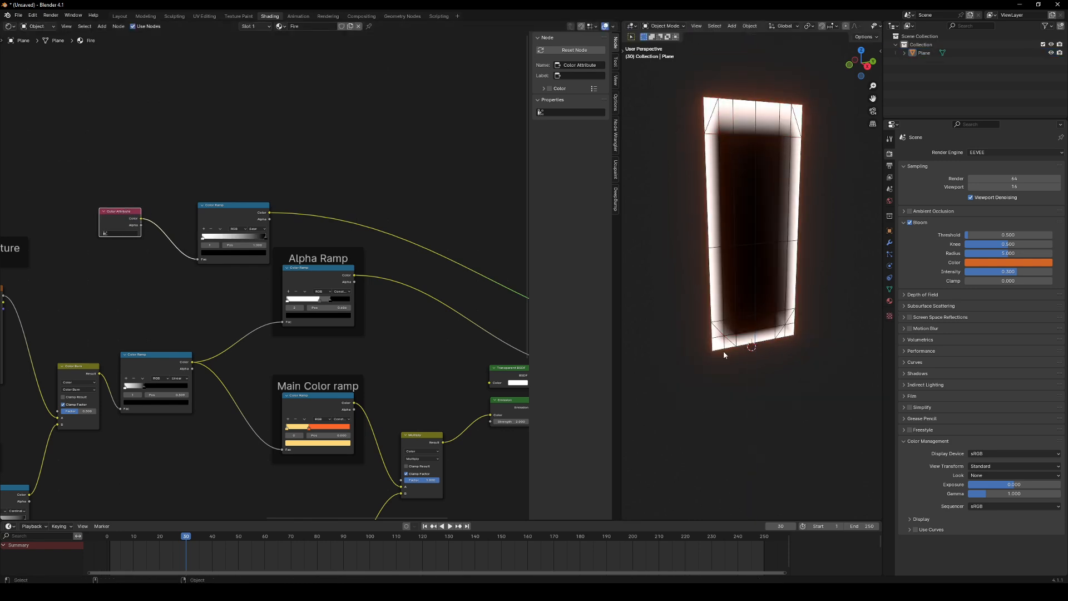
key("Tab")
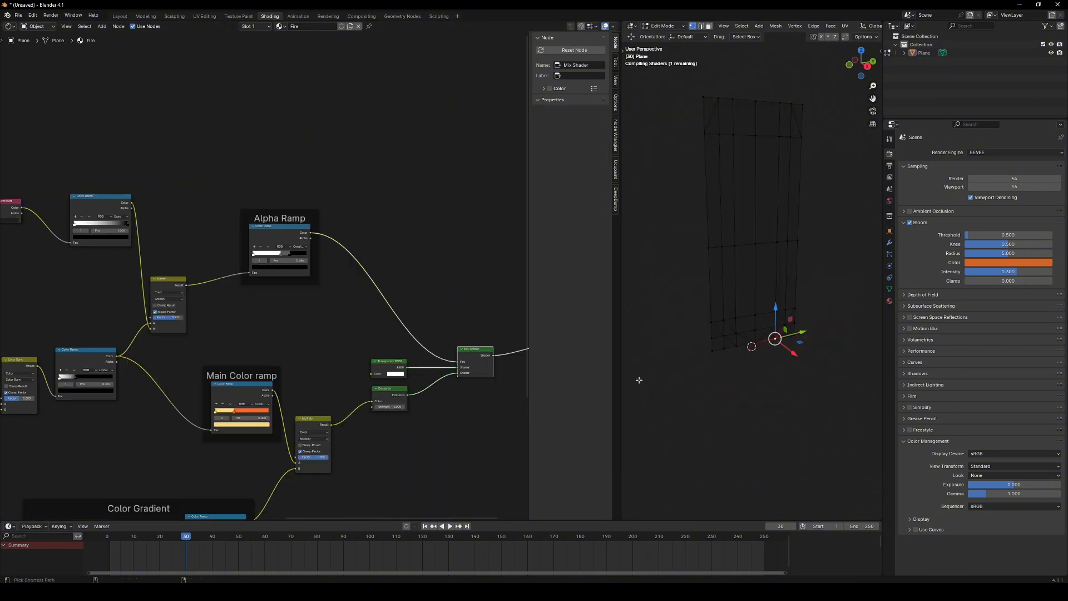
left_click(449, 525)
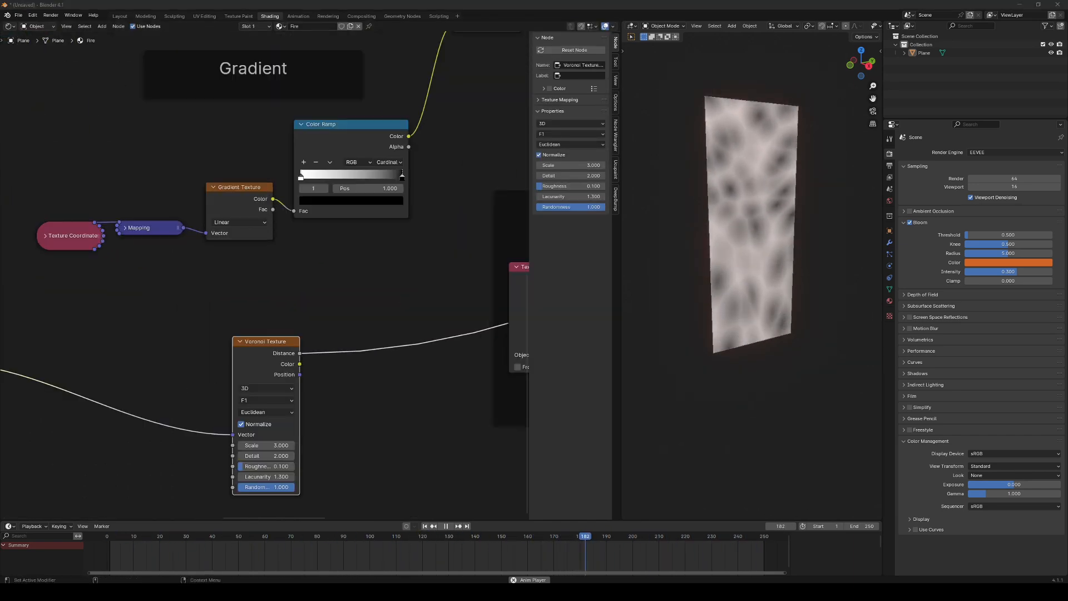
Set the Voronoi feature to Distance to Edge and add two Color Ramps after it.
left_click(266, 400)
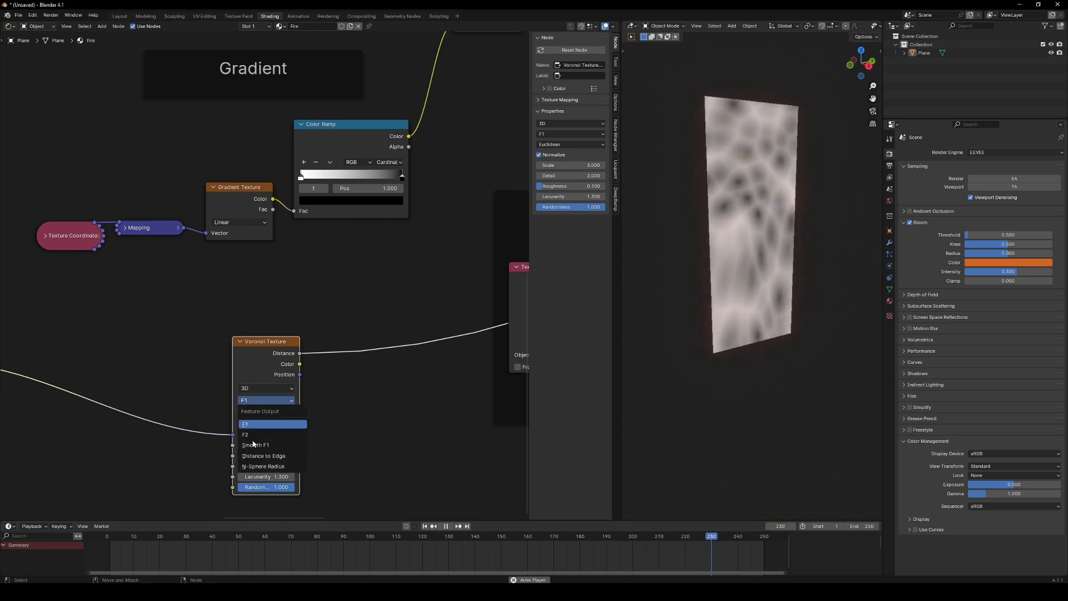
left_click(264, 455)
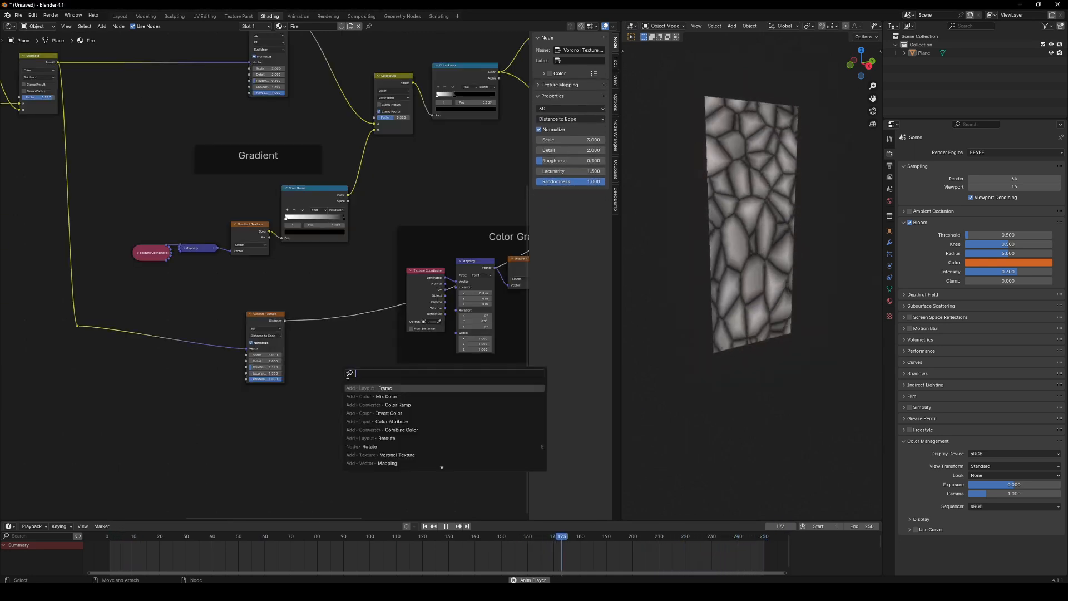
left_click(396, 404)
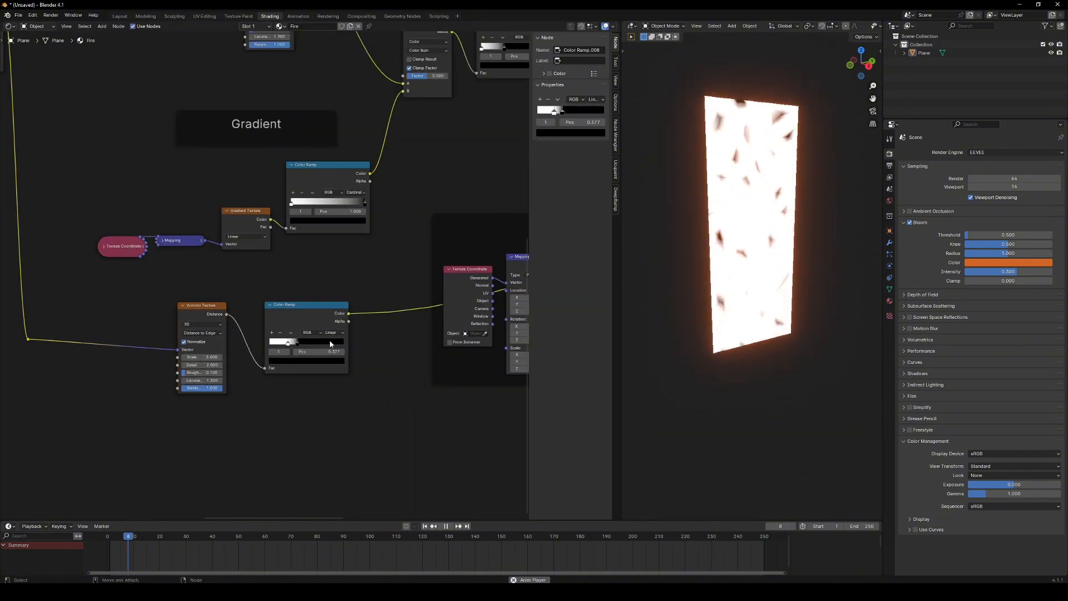
key("shift+a")
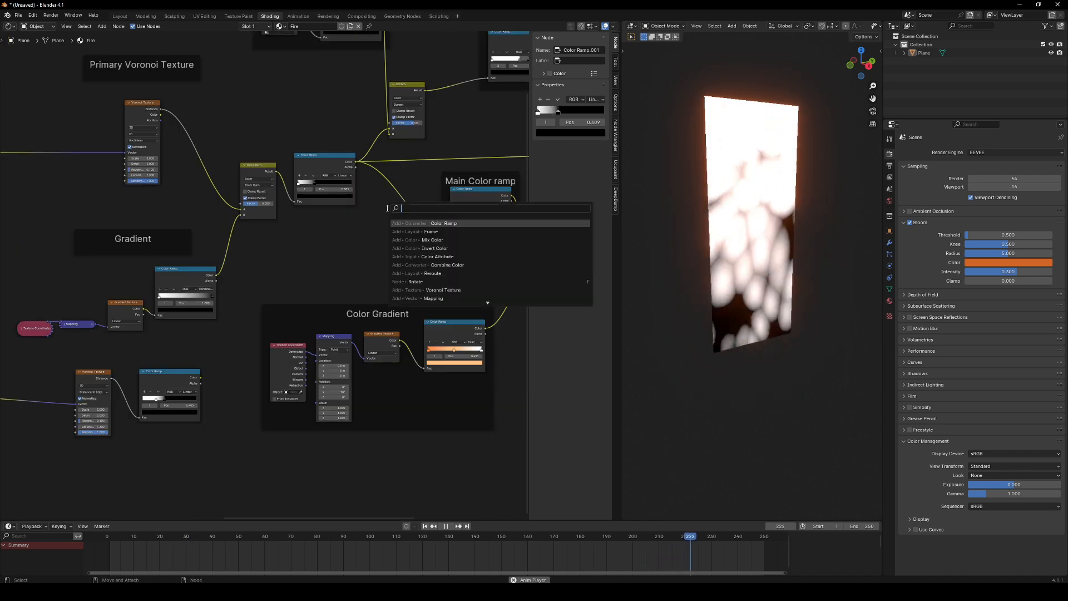
left_click(432, 239)
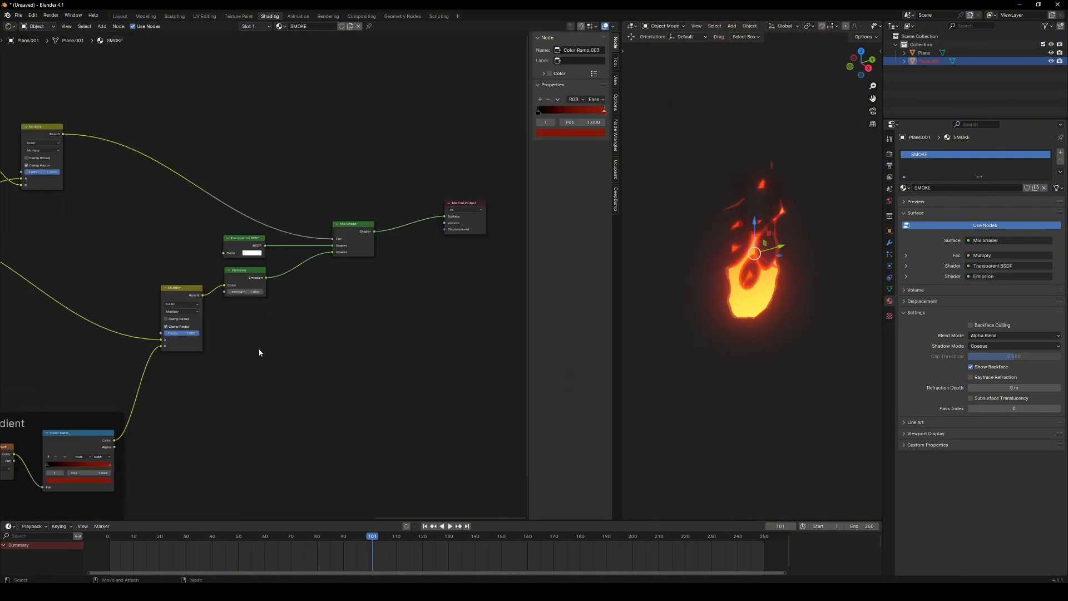
Adjust the SMOKE material's node tree on the second plane.
left_click(440, 525)
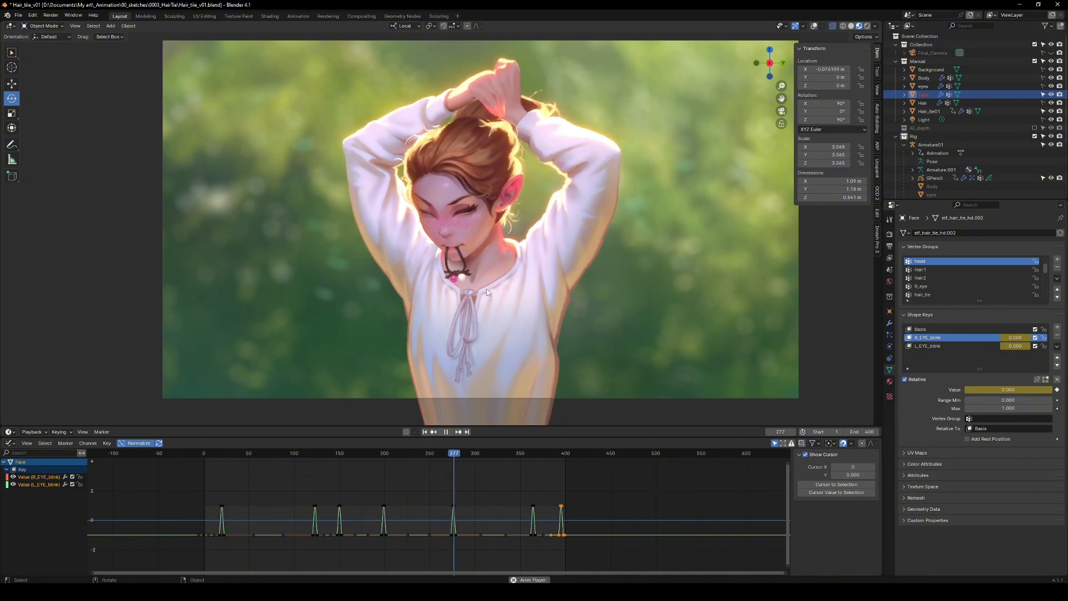
Open the Hair_tie character project and play its animation.
left_click(507, 452)
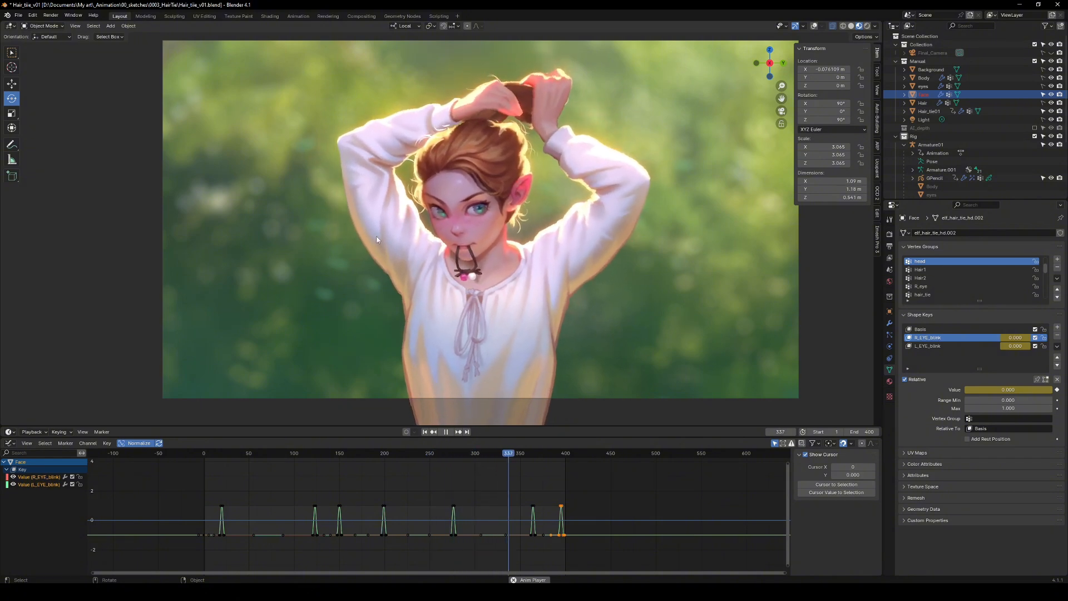